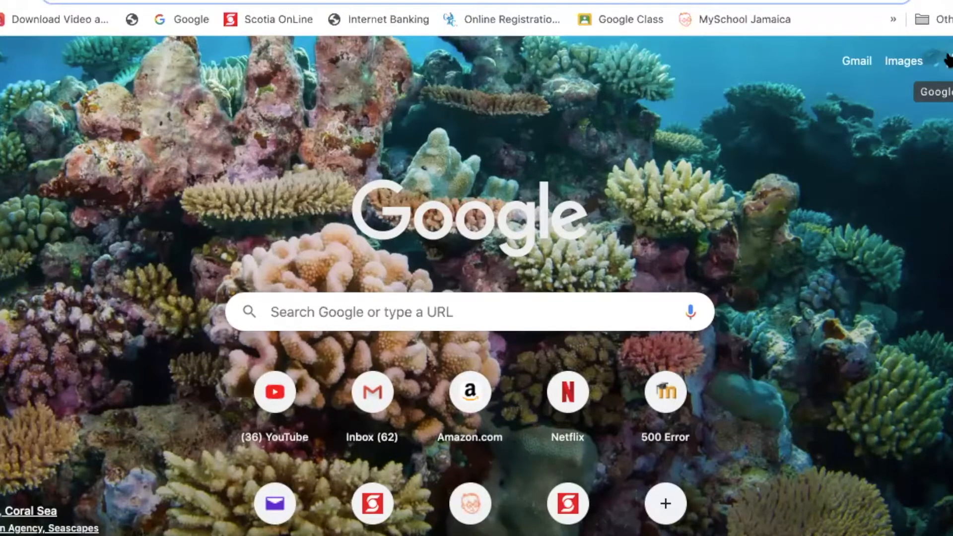
Launch Google Drive from the Chrome new tab page's Google apps launcher.
click(937, 60)
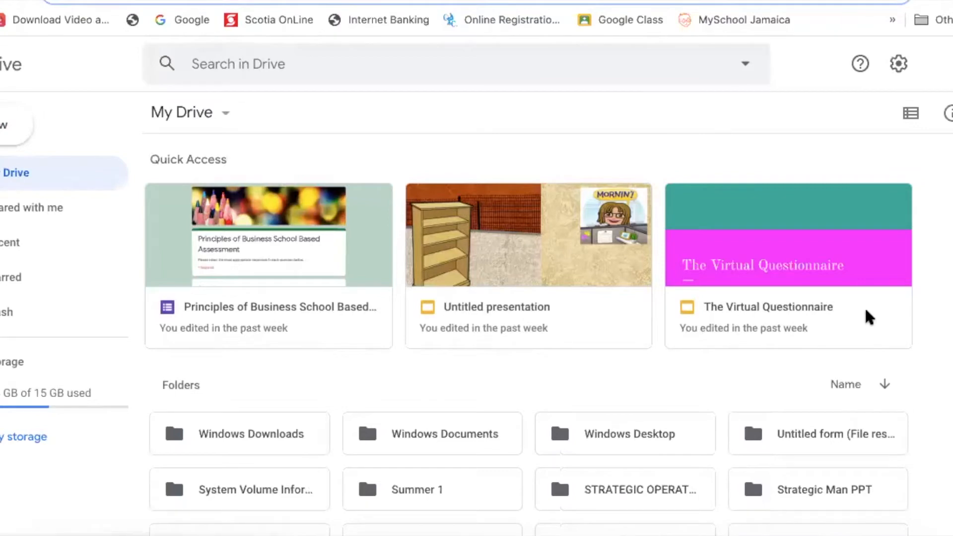
mouse_move(797, 295)
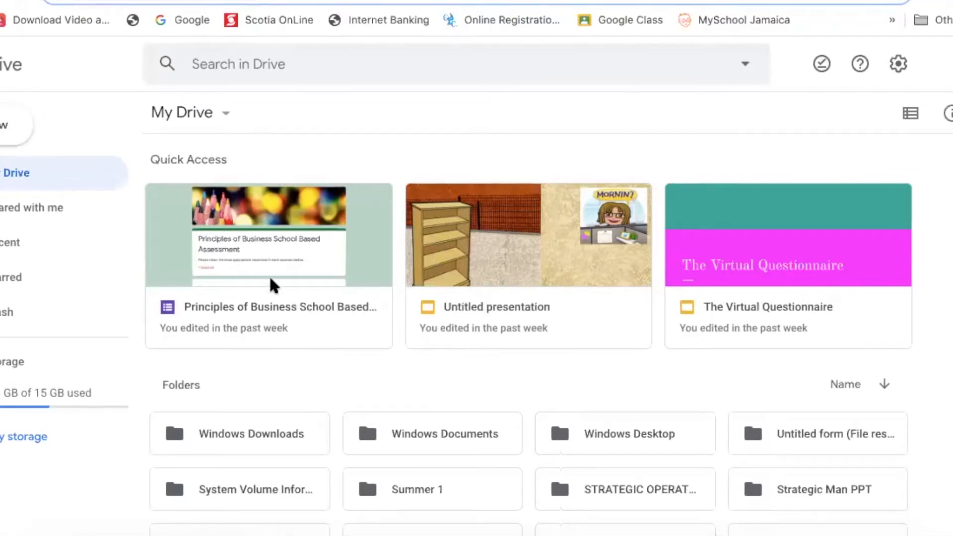
mouse_move(49, 169)
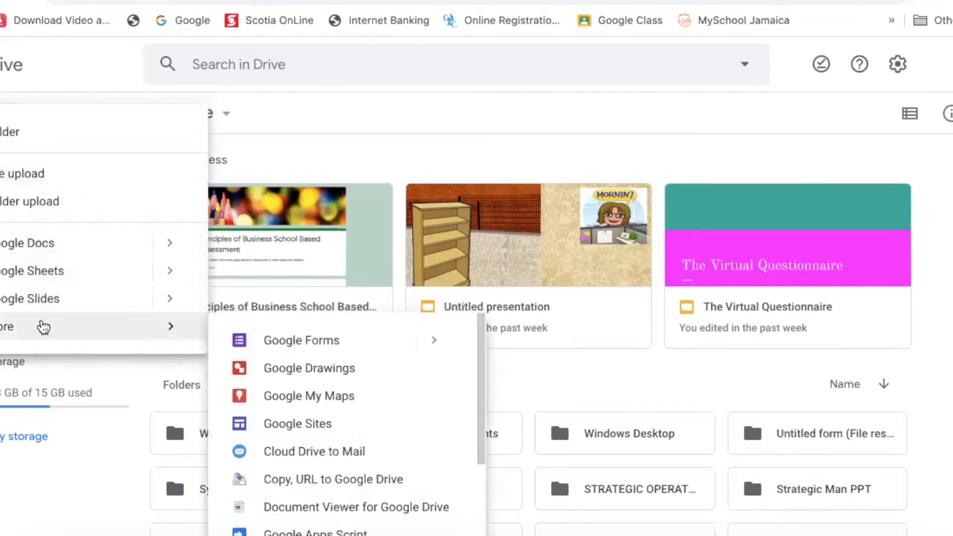
mouse_move(301, 339)
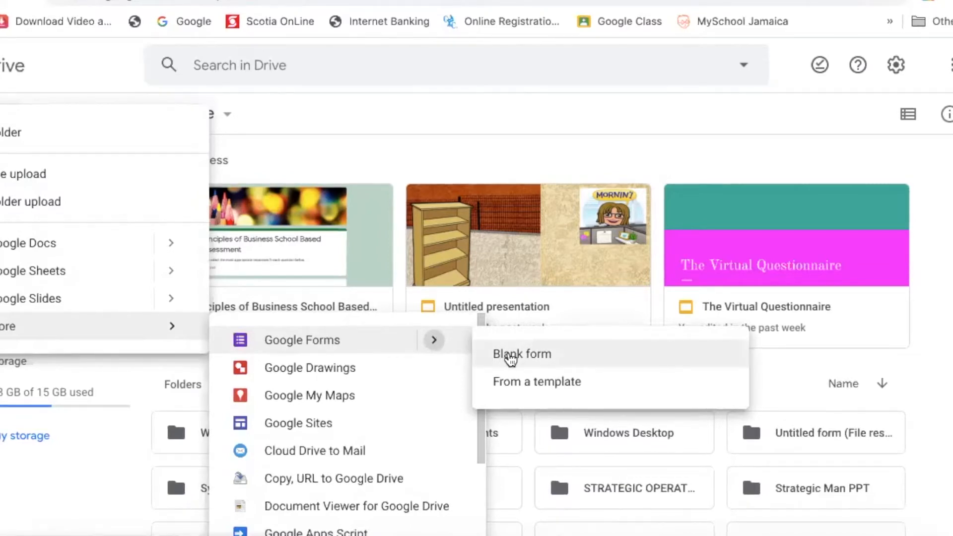
Create a new blank Google Form from Drive's New > More > Google Forms menu.
click(522, 353)
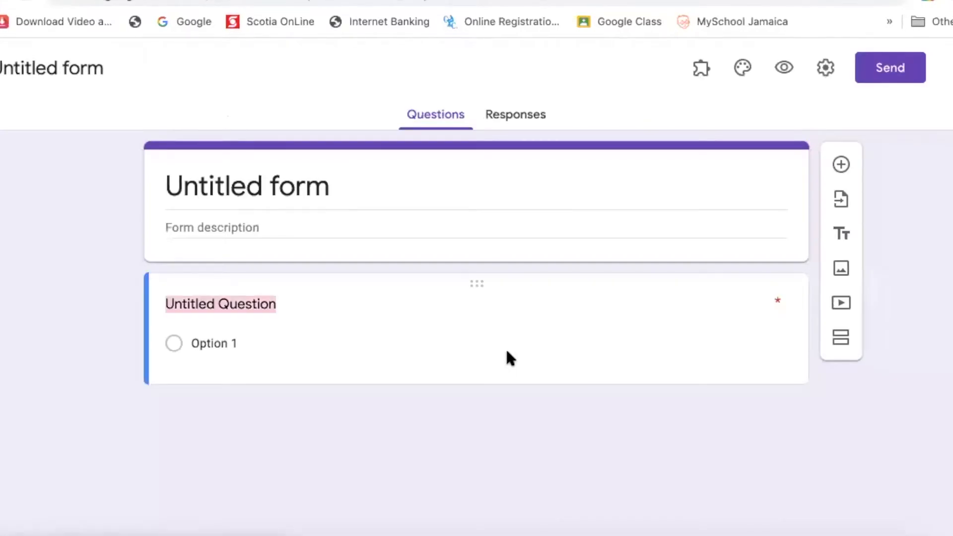
Title the form 'Principles of Business School Based Assessment Questionnaire'.
click(220, 304)
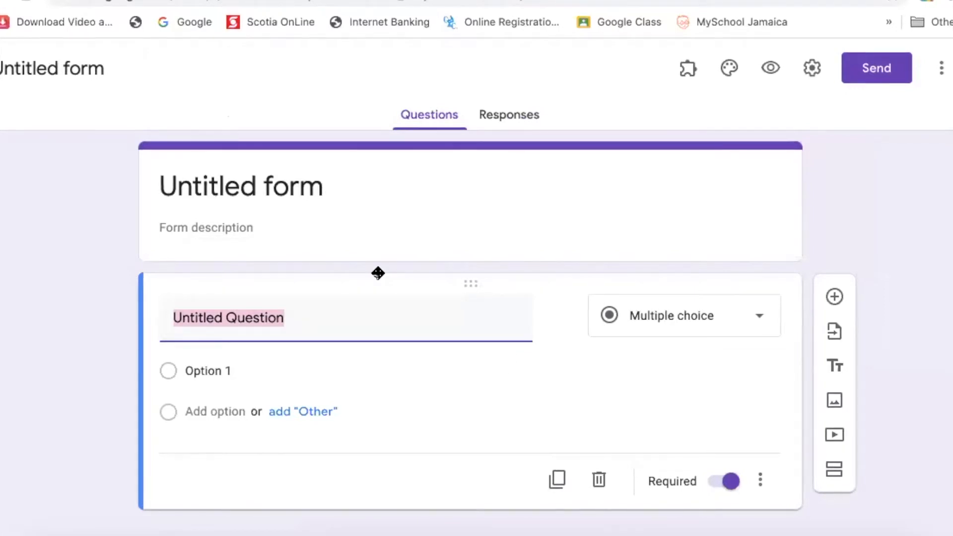
click(246, 185)
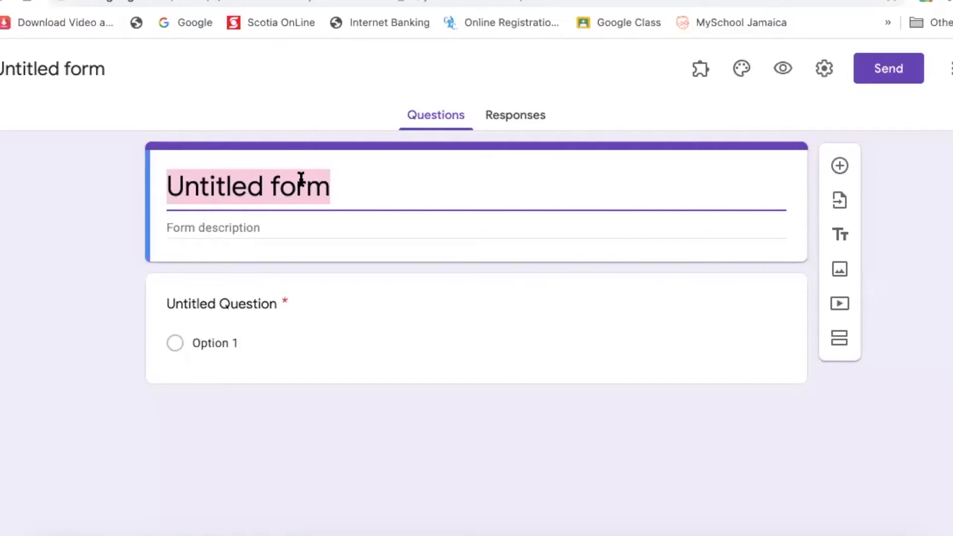
text(Prin)
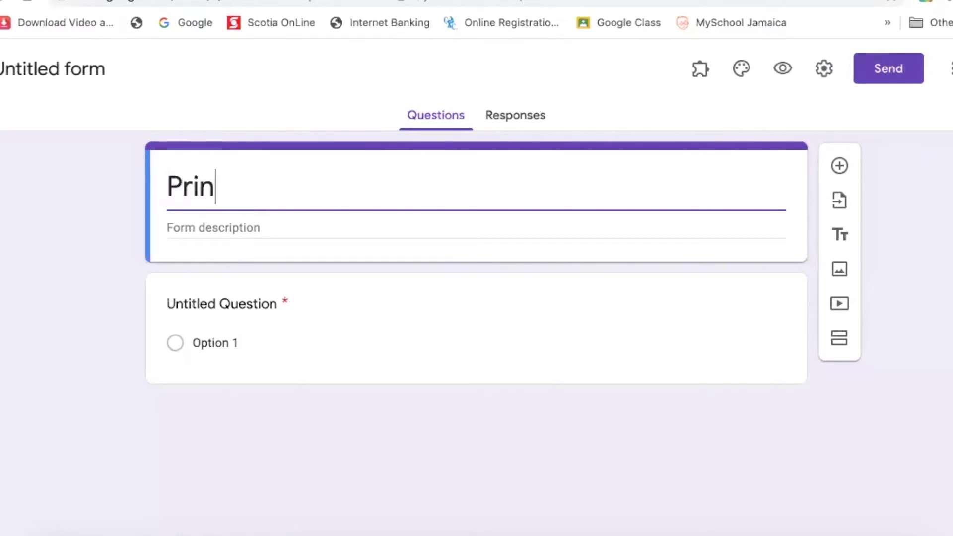
text(ciples of)
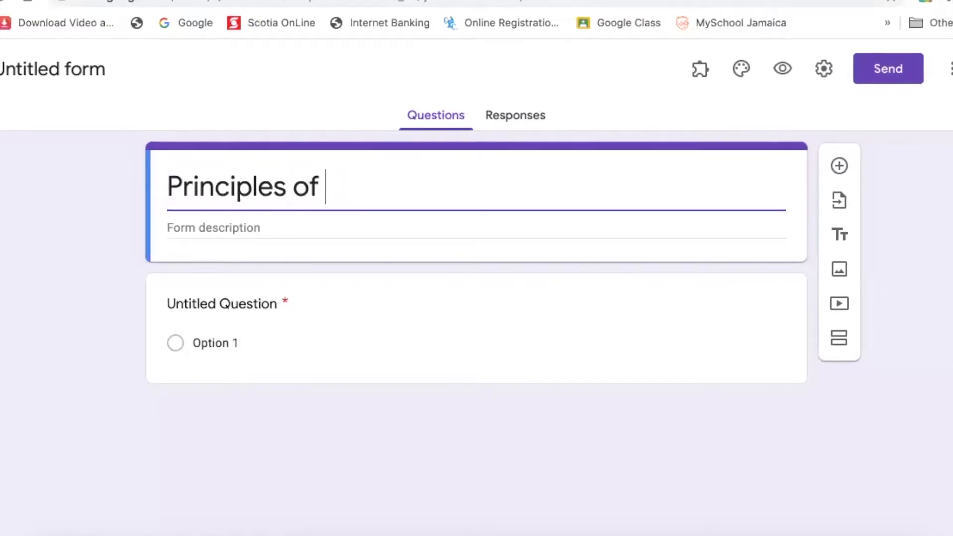
text(Business)
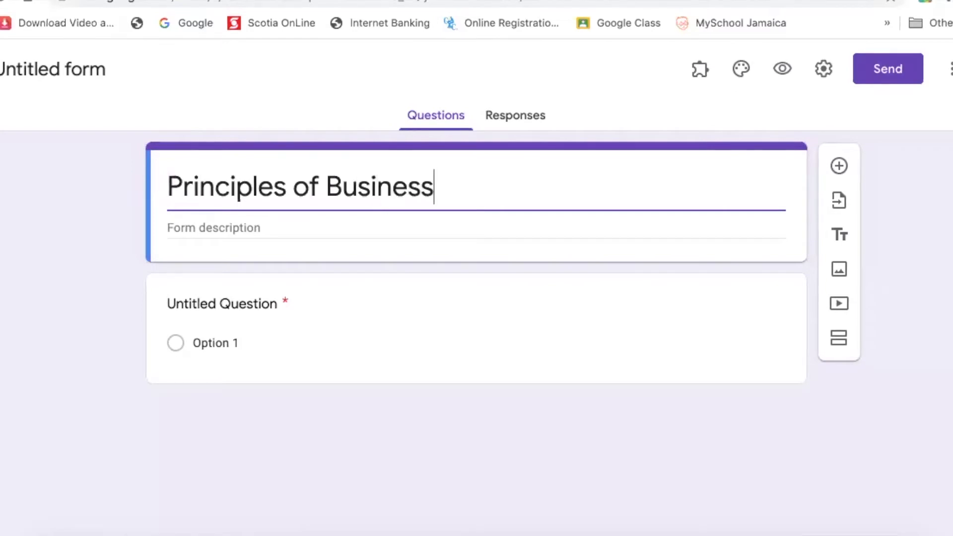
text(Scho)
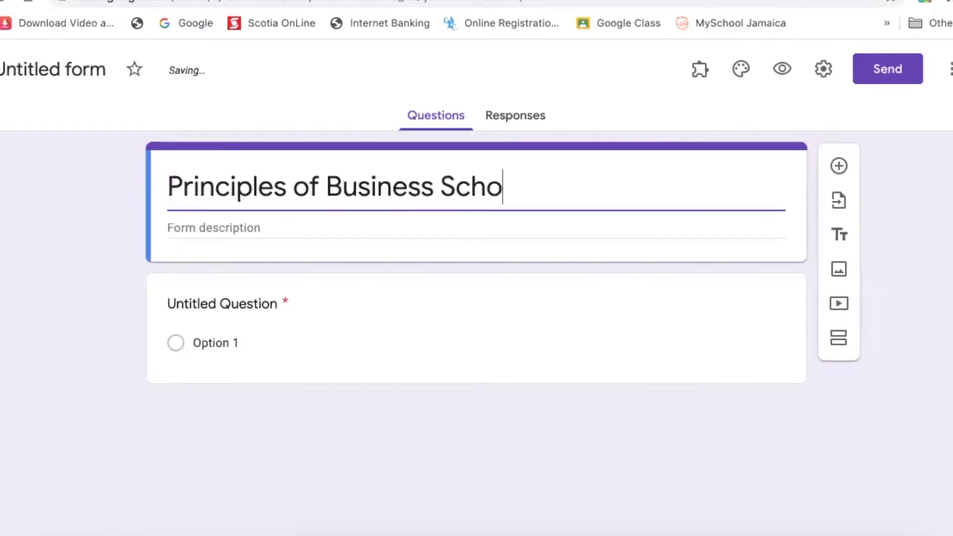
text(l)
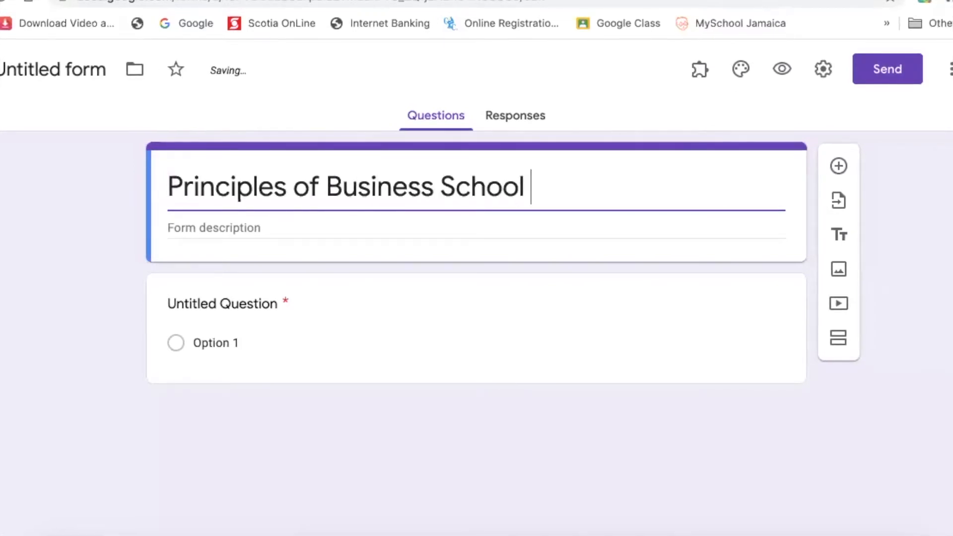
text(Based)
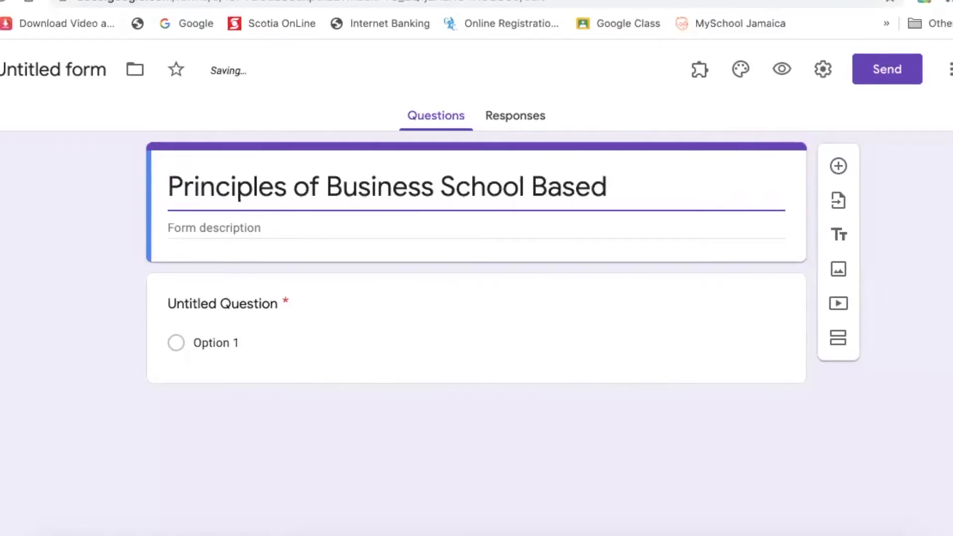
text(Assessment)
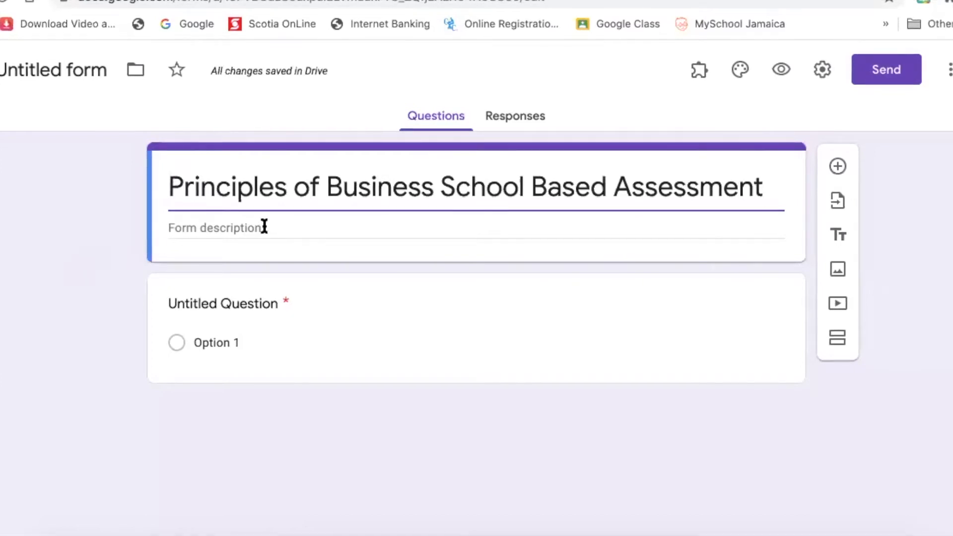
text(Qu)
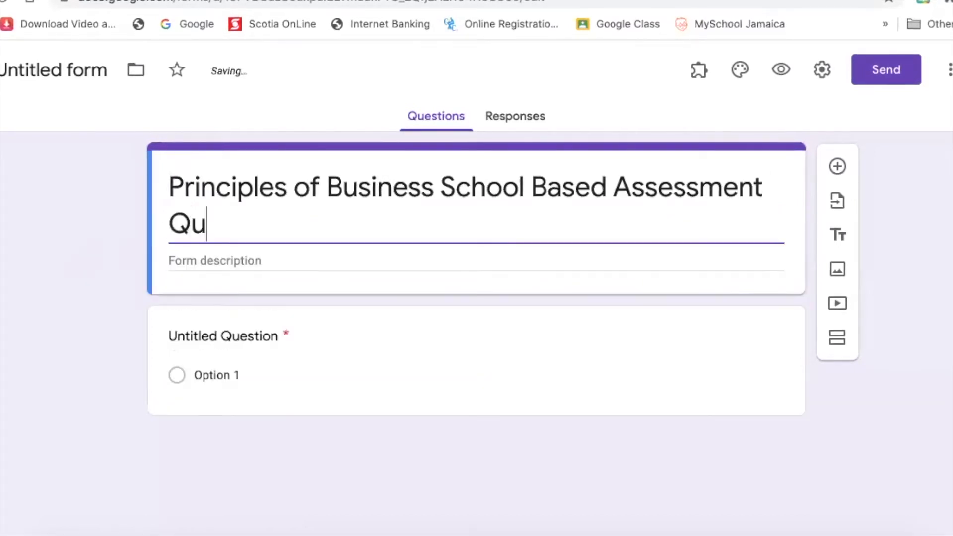
text(estionn)
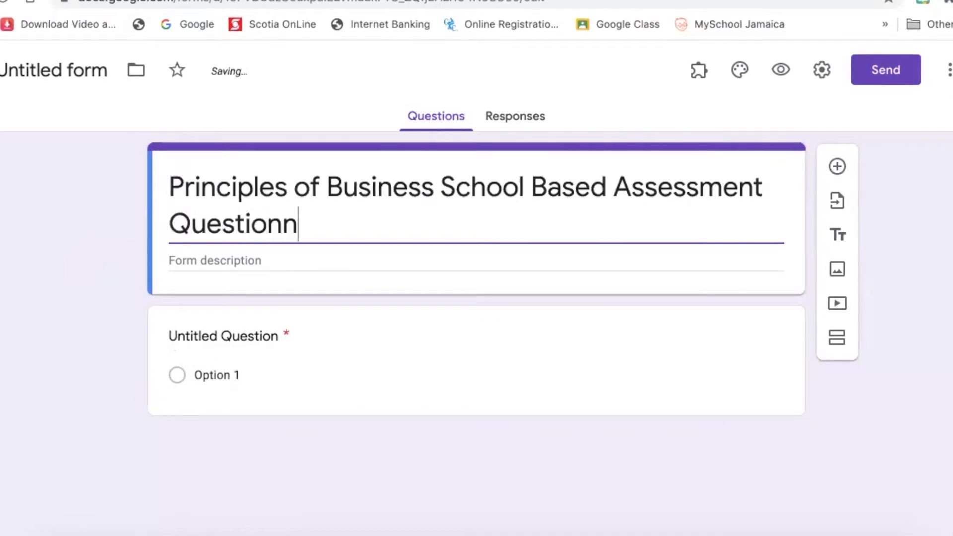
text(aire)
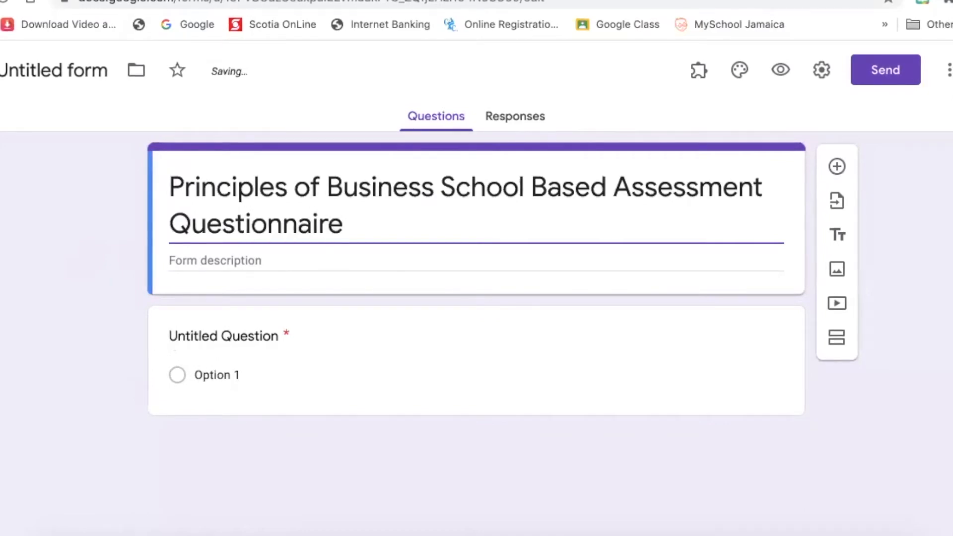
mouse_move(270, 287)
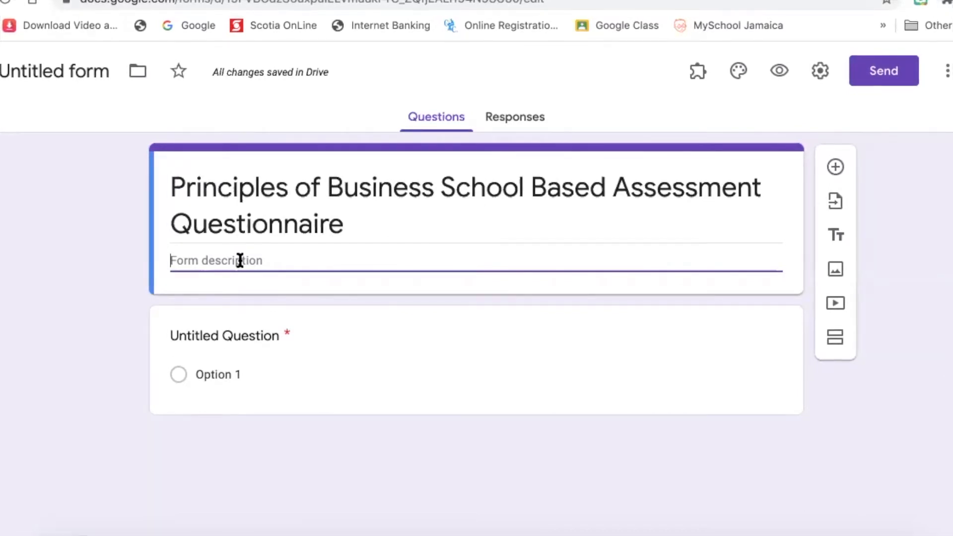
Add the description 'Please complete each question below by selecting the most appropriate response.'.
text(Ple)
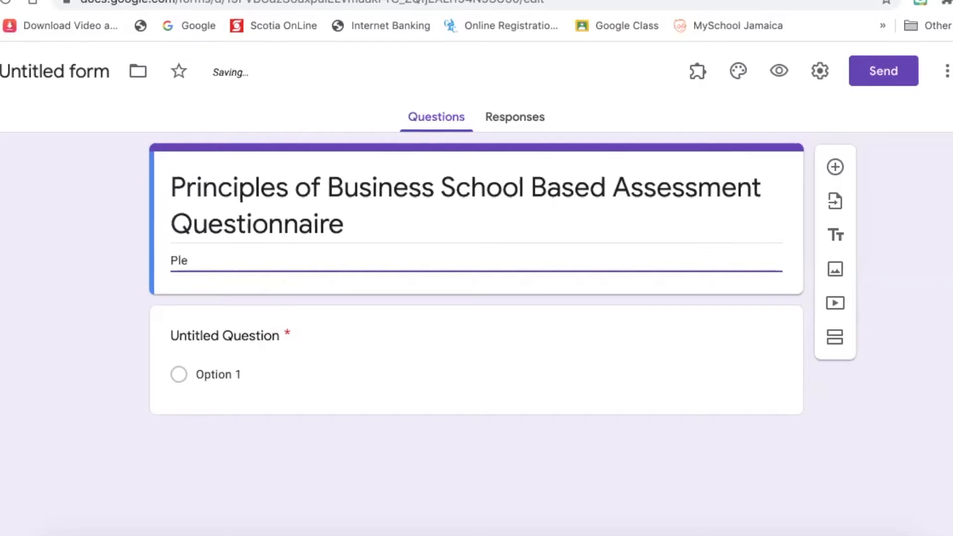
text(ase co)
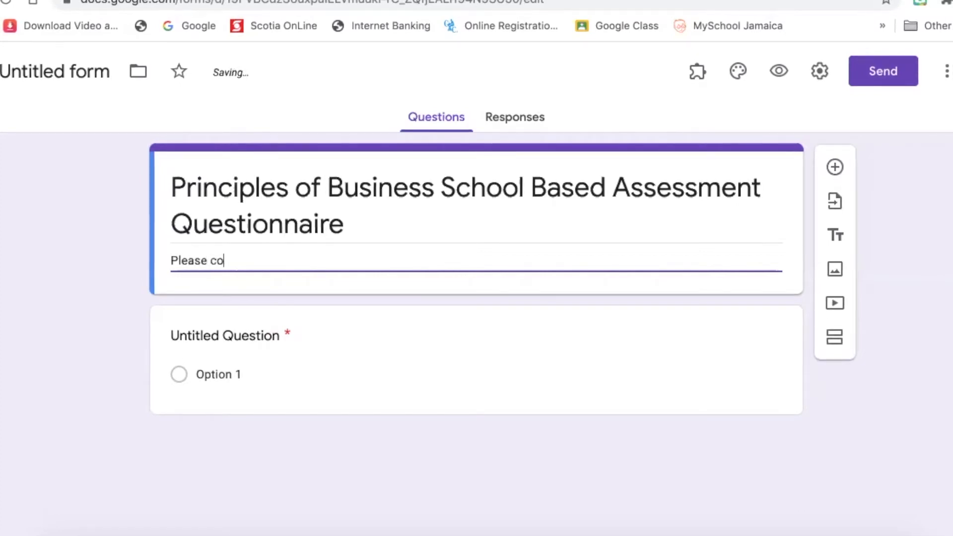
text(mp)
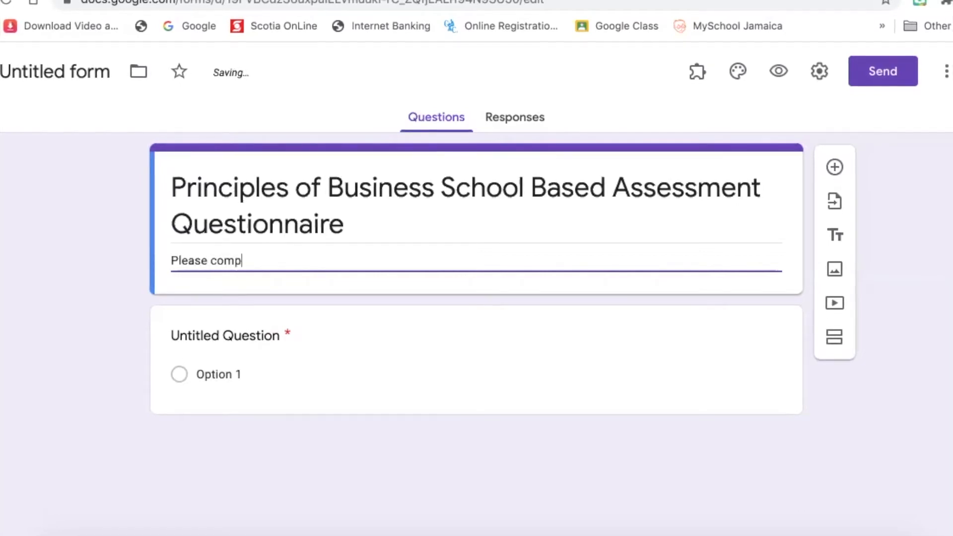
text(lete)
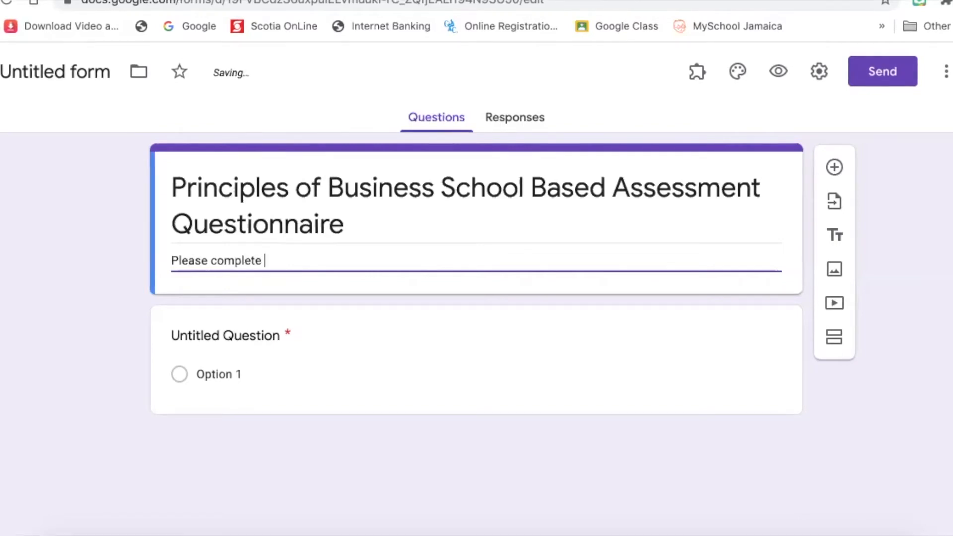
text(each)
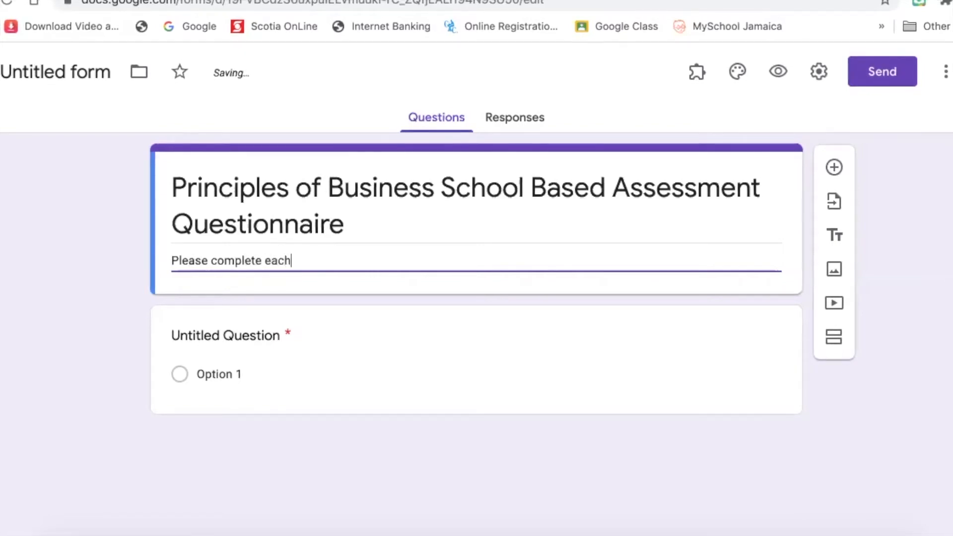
text(question belo)
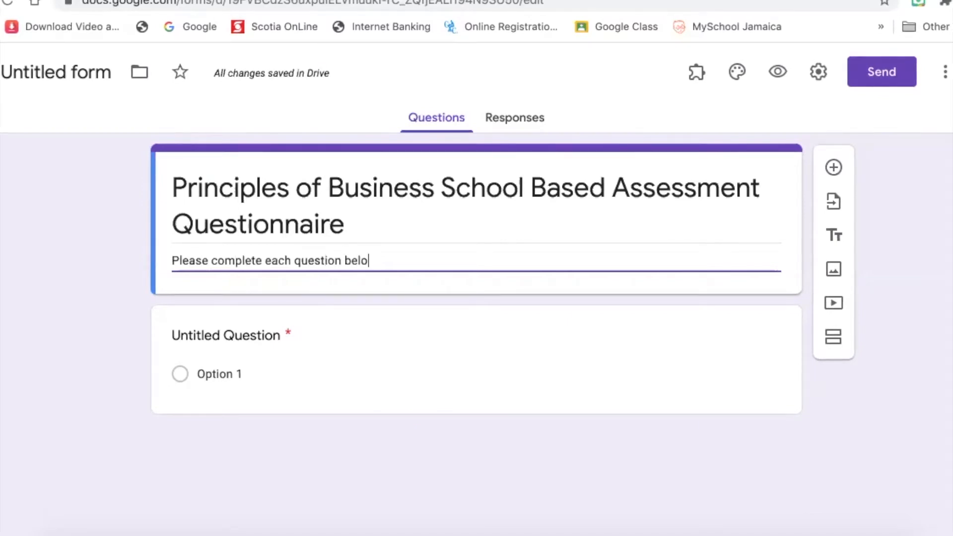
text(w by)
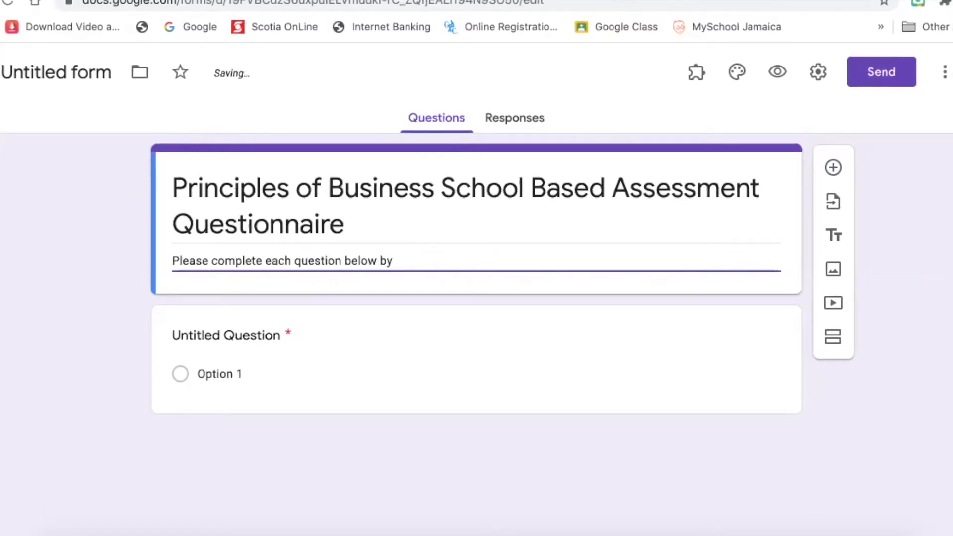
text(selecti)
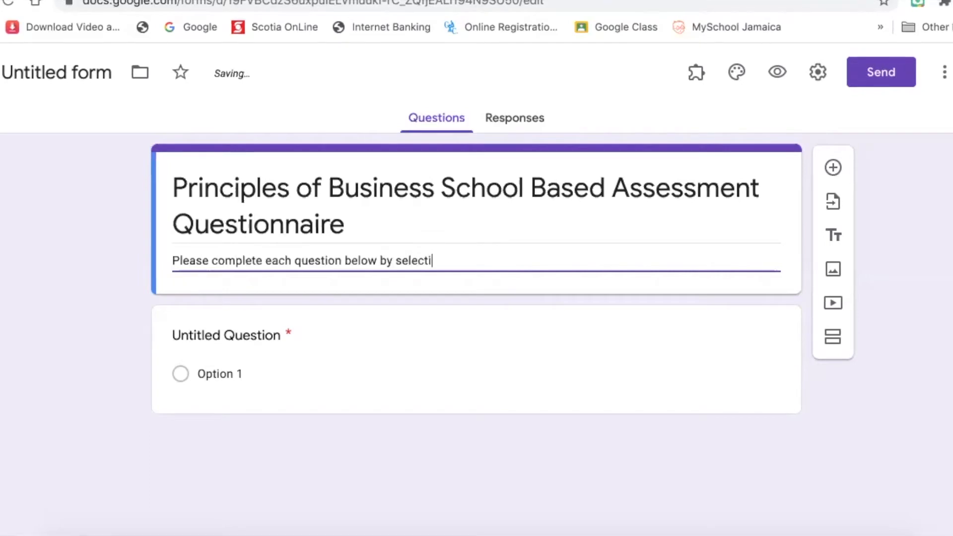
text(ng the m)
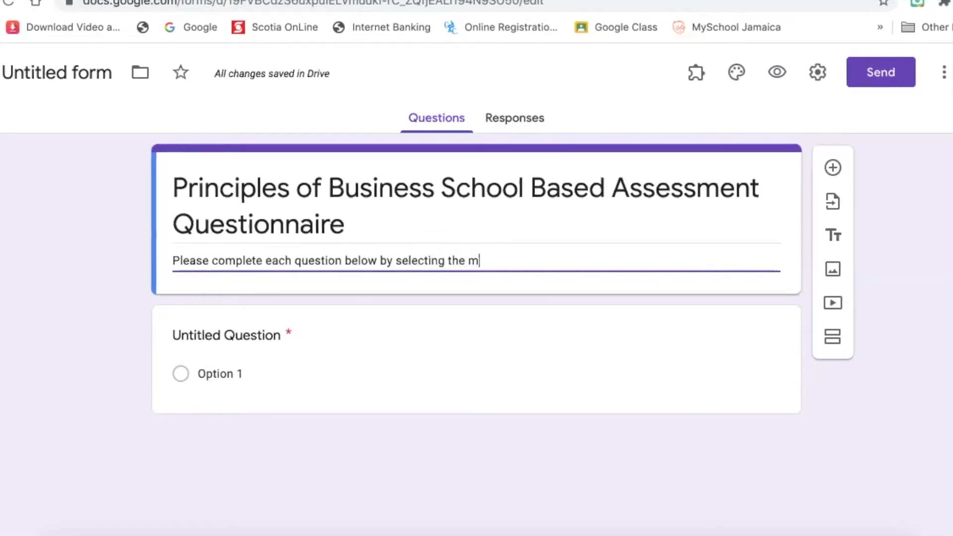
text(ost ap)
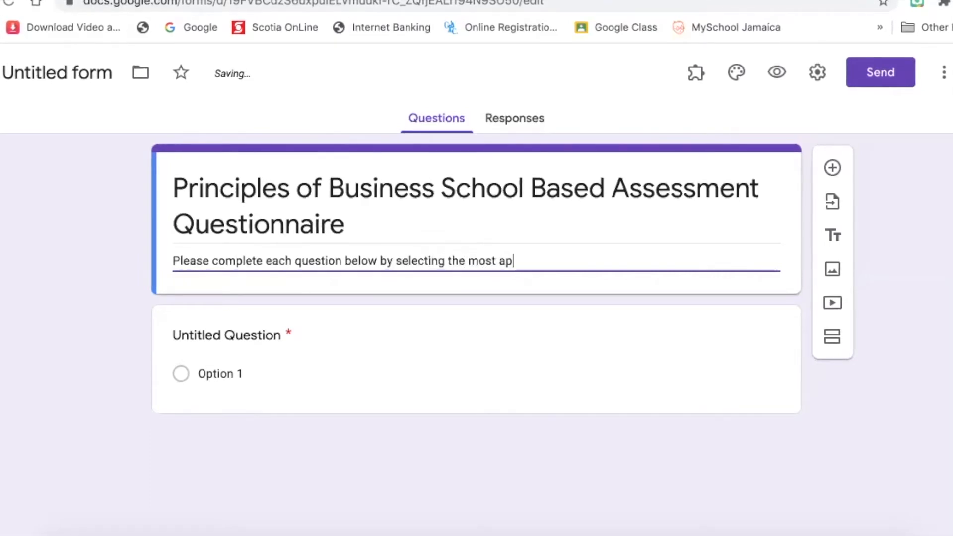
text(propri)
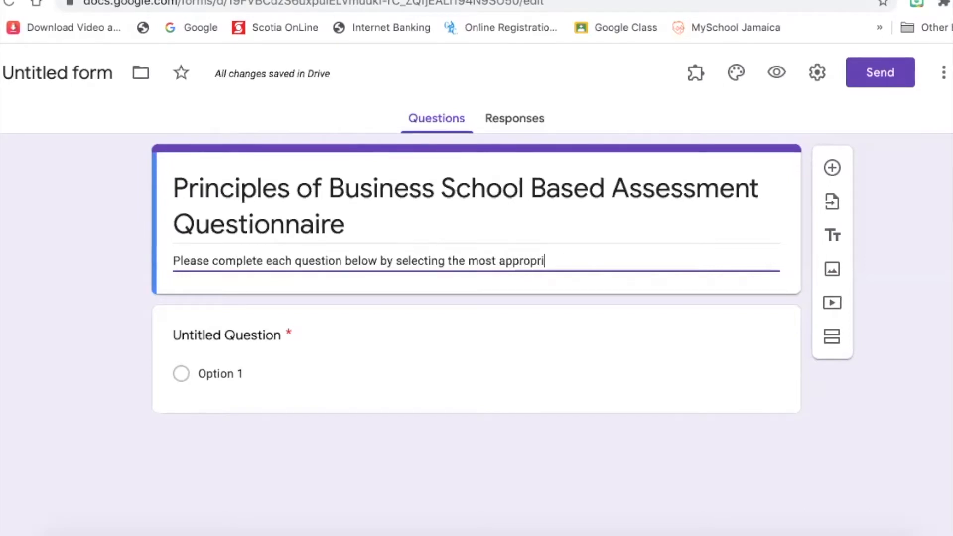
text(ate f)
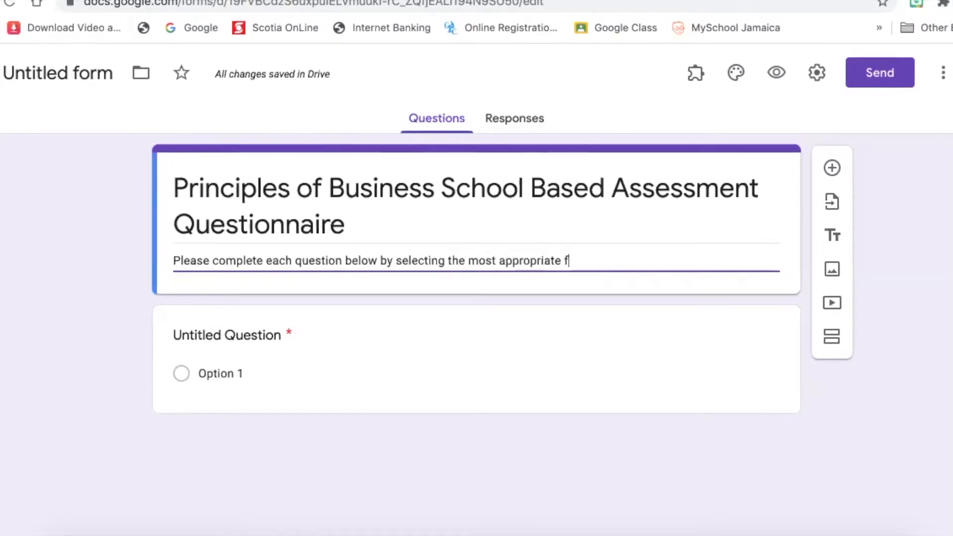
text(espon)
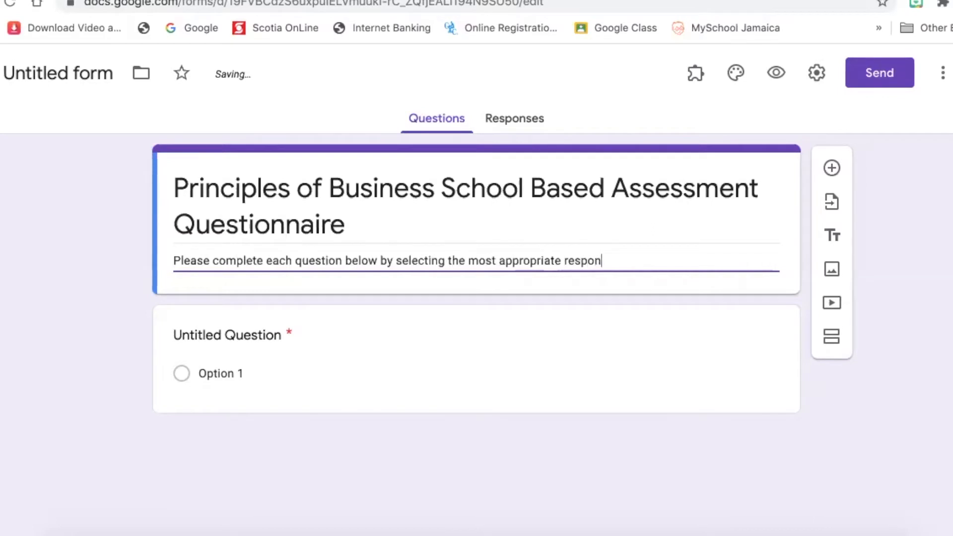
text(se)
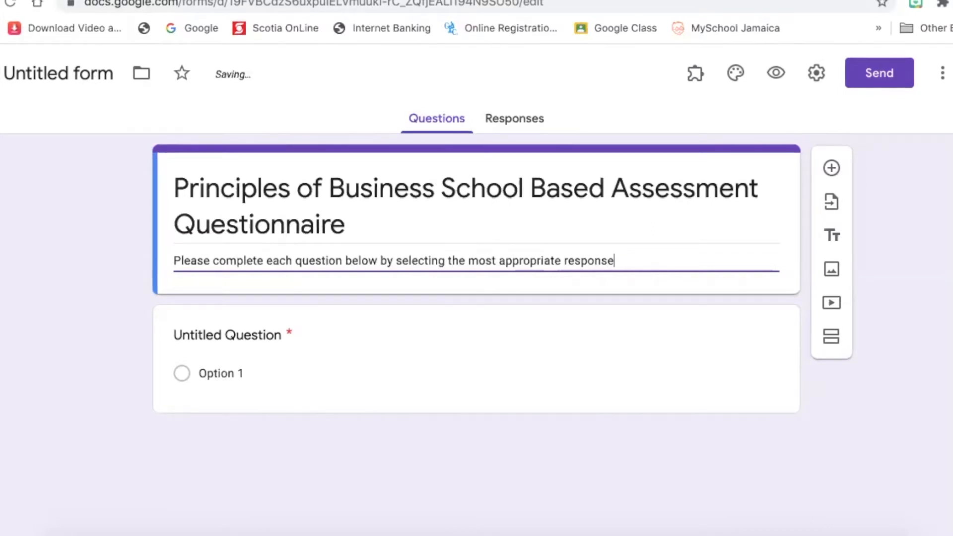
text(.)
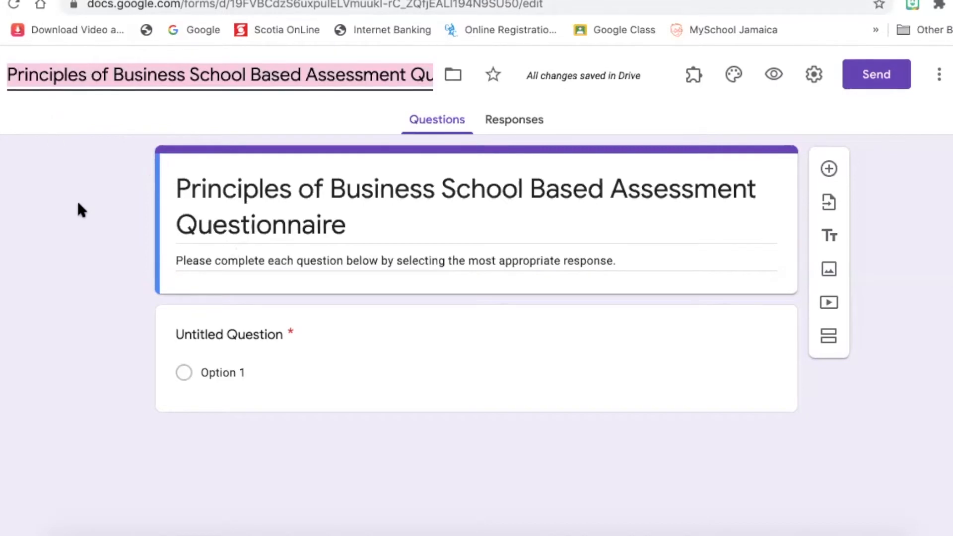
mouse_move(322, 350)
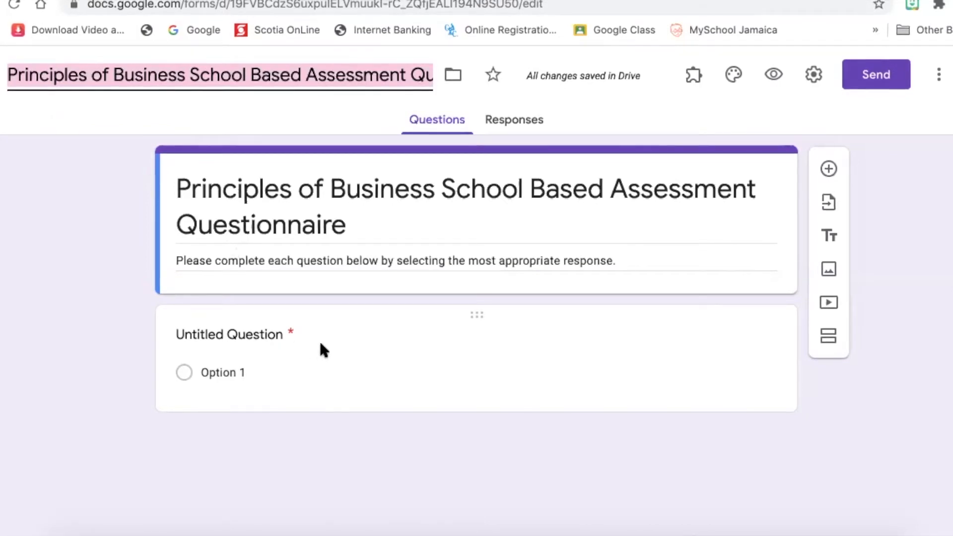
mouse_move(236, 329)
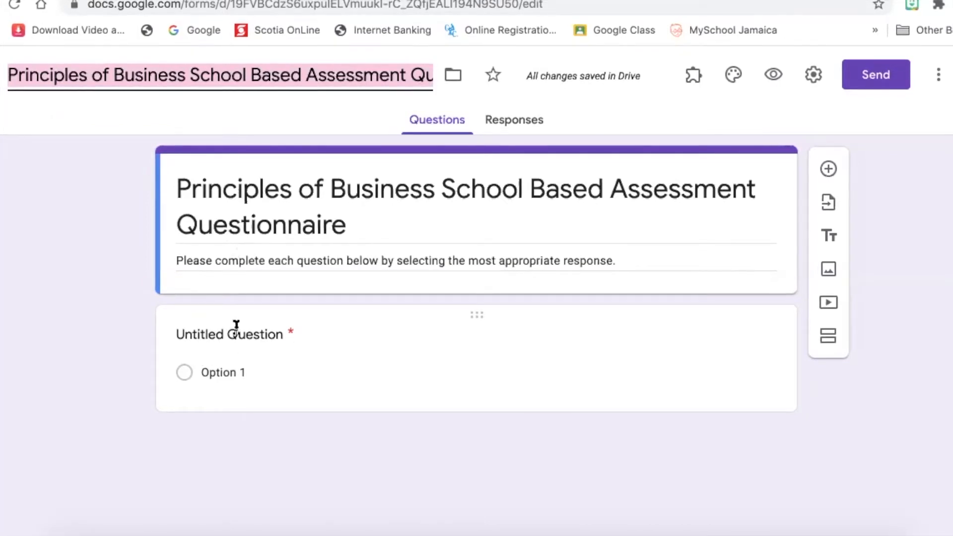
mouse_move(286, 345)
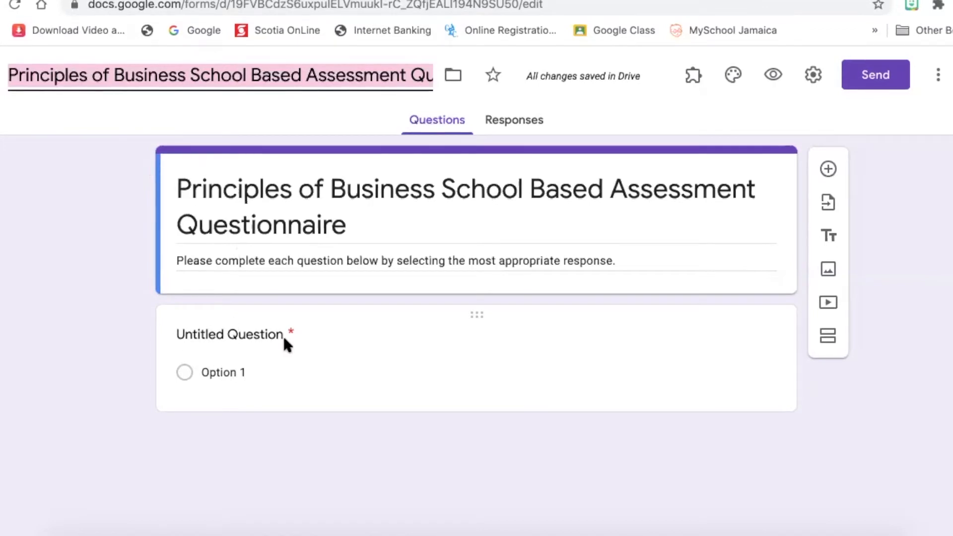
mouse_move(281, 339)
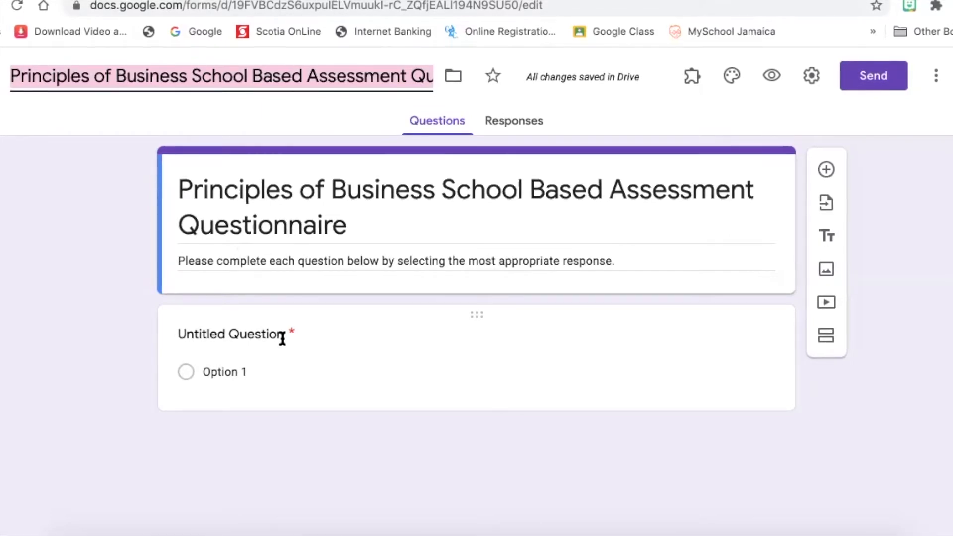
Make the first question a multiple-choice 'Gender' item with Male, Female and Other options.
click(238, 334)
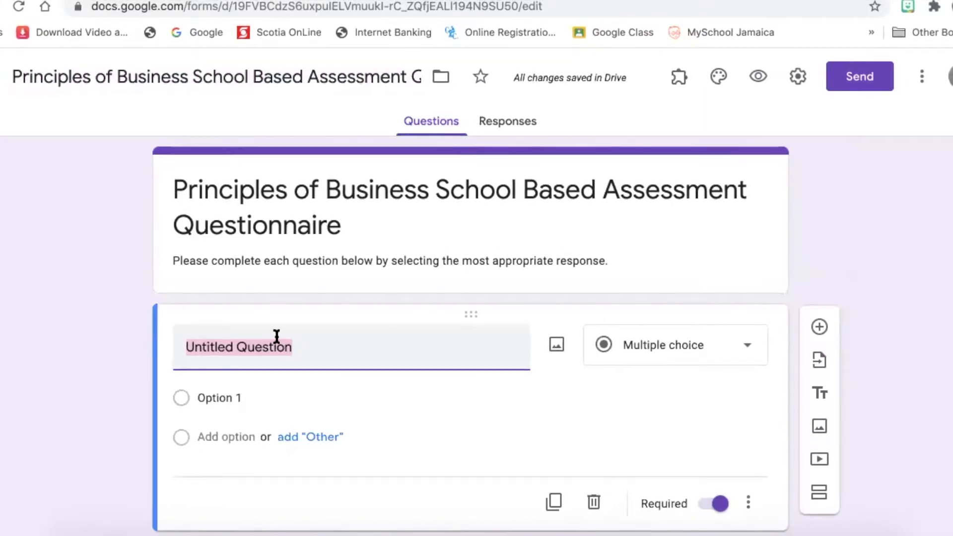
text(Gender)
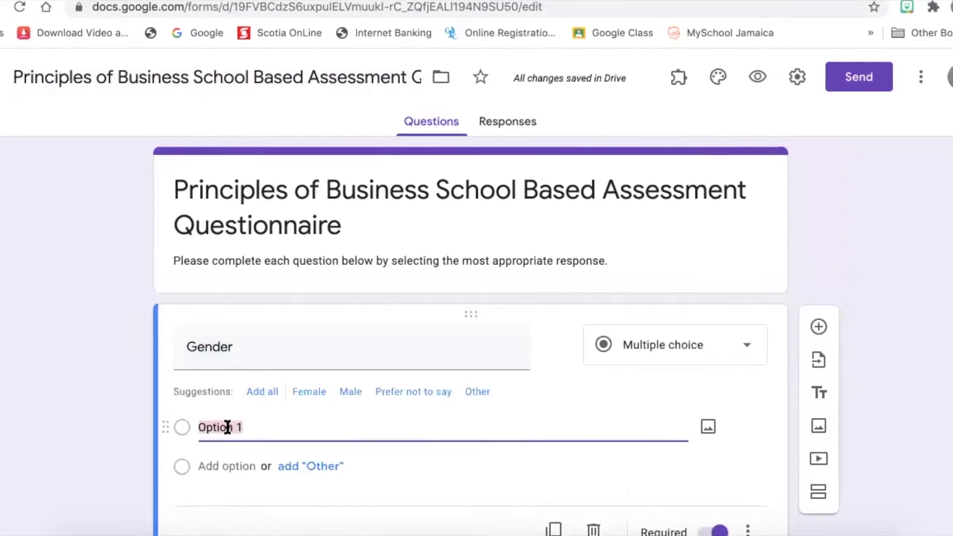
text(Ma)
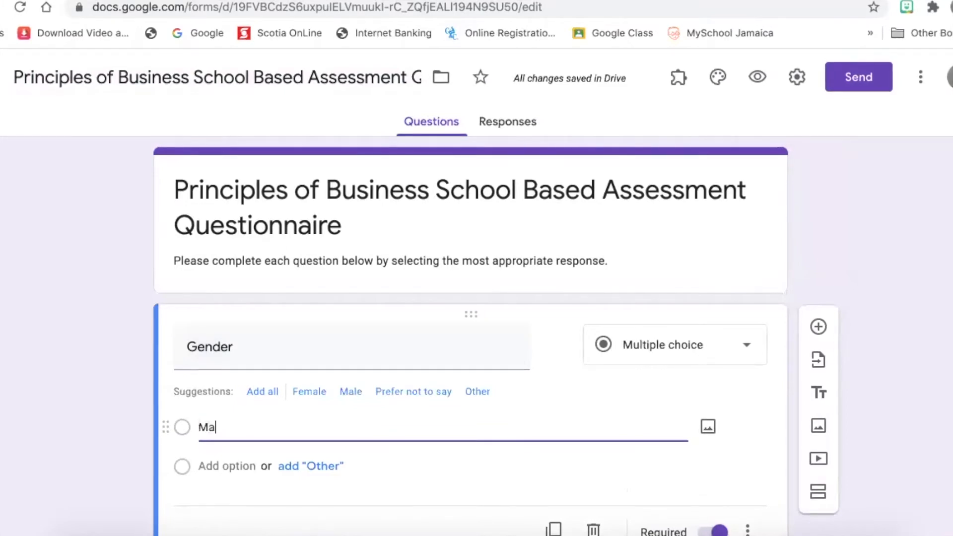
text(le)
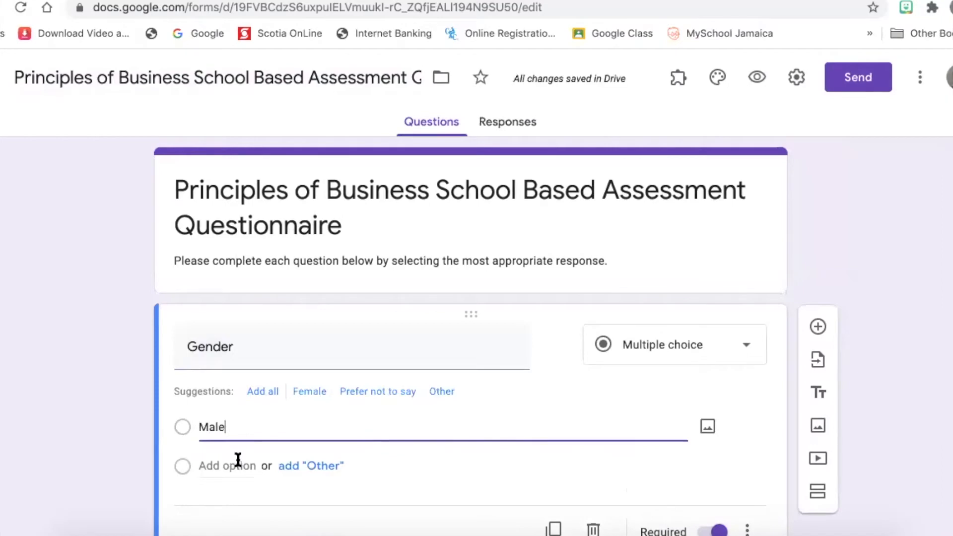
click(309, 391)
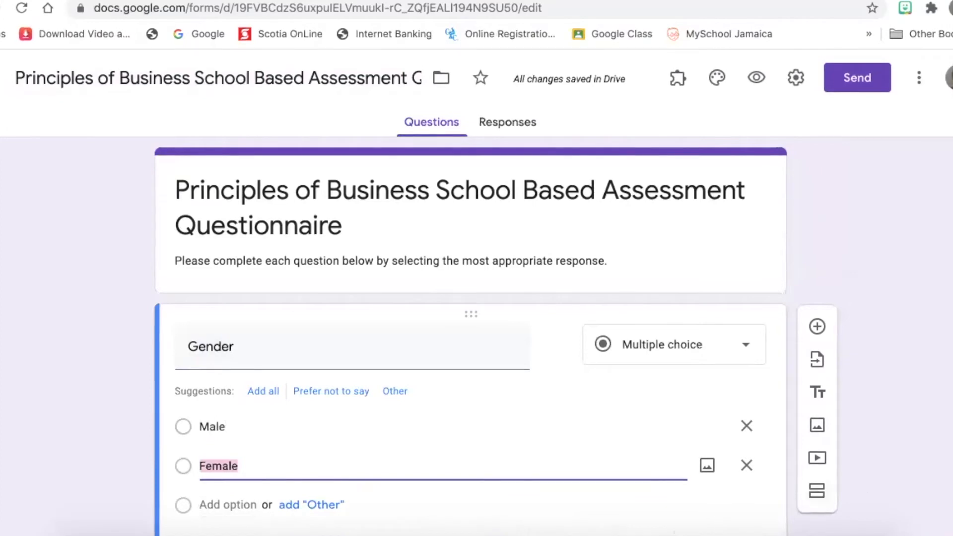
scroll(down, 3)
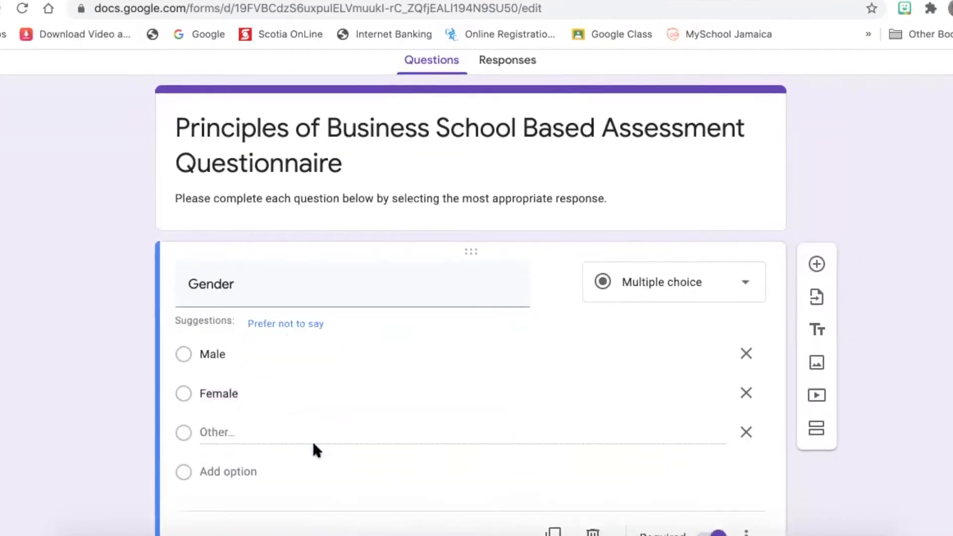
mouse_move(202, 432)
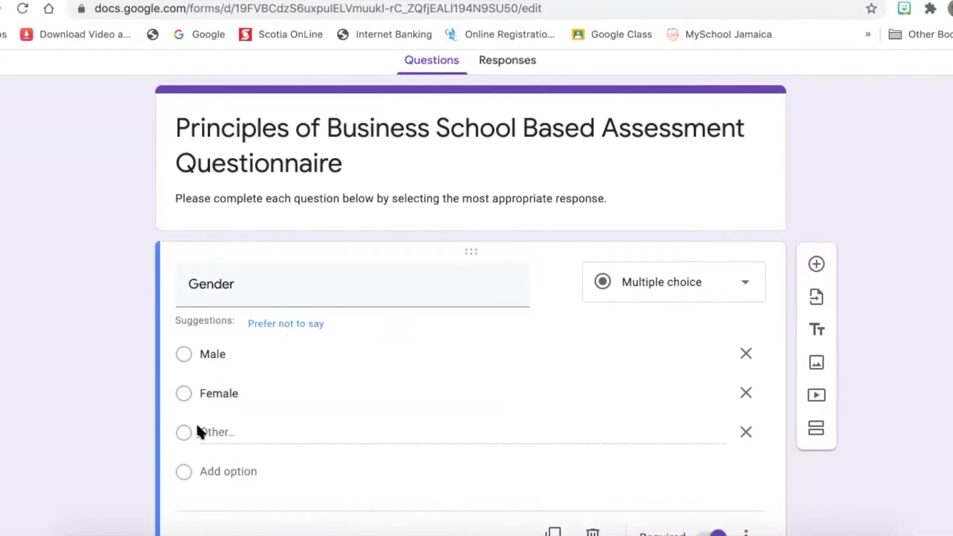
mouse_move(665, 472)
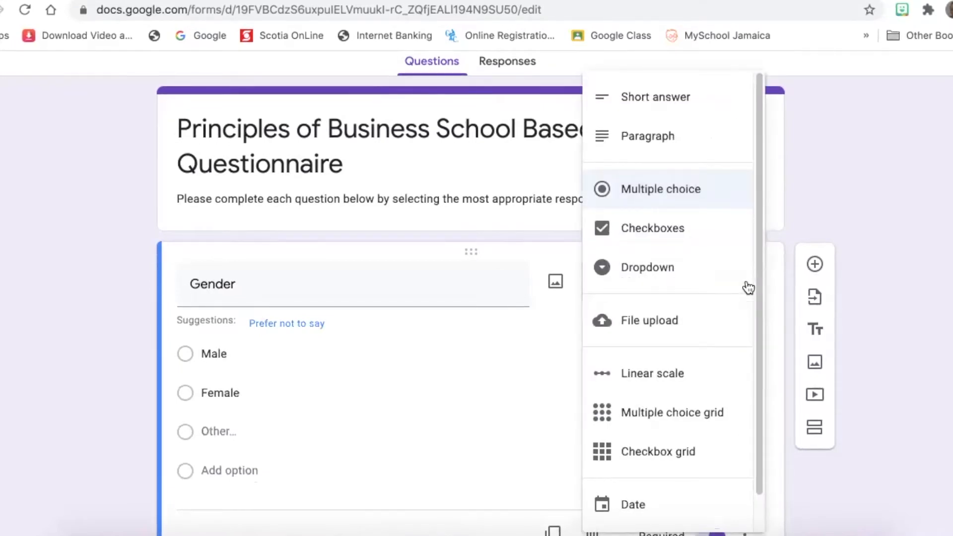
mouse_move(676, 198)
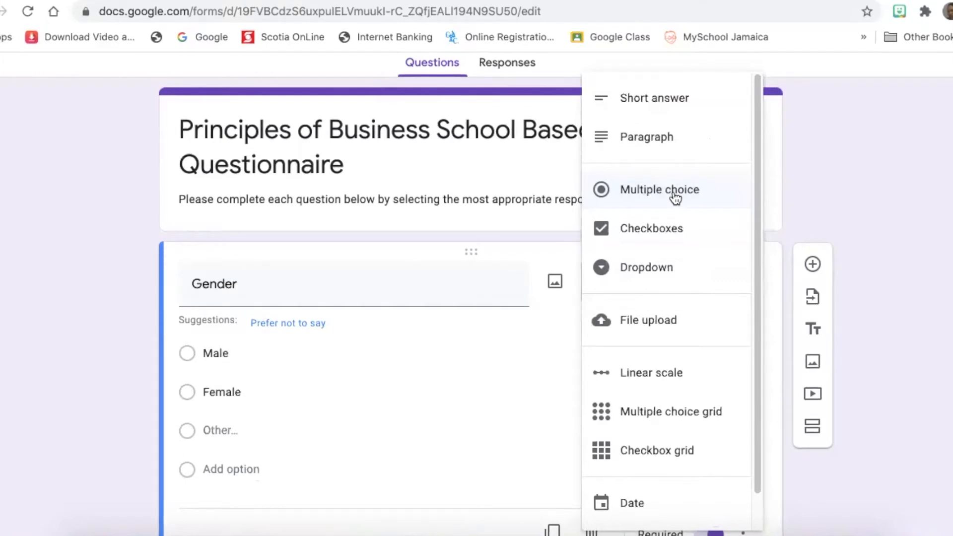
mouse_move(655, 98)
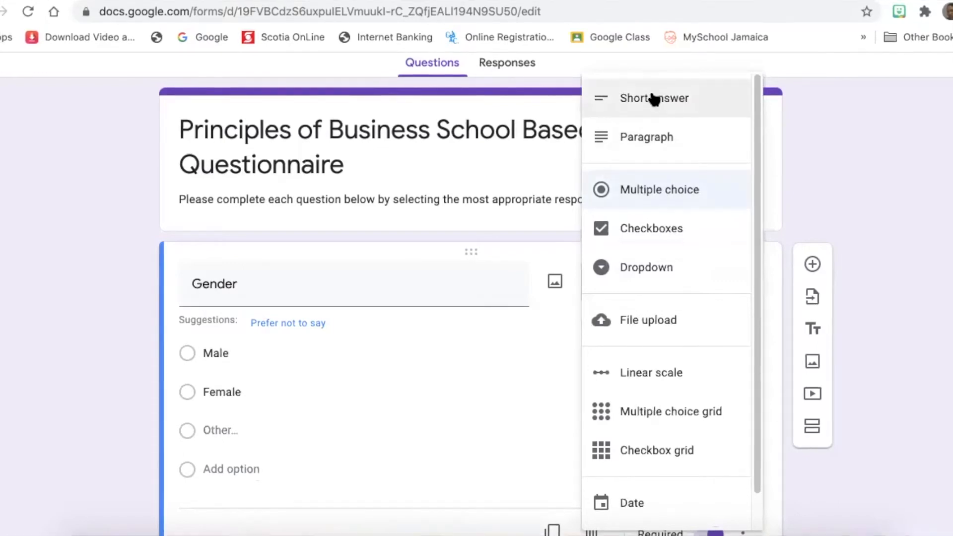
mouse_move(616, 286)
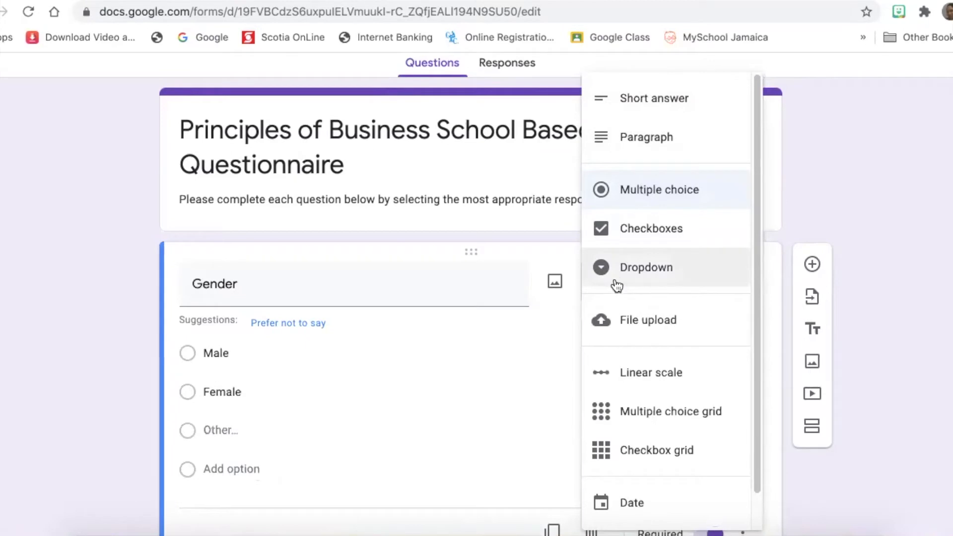
mouse_move(647, 272)
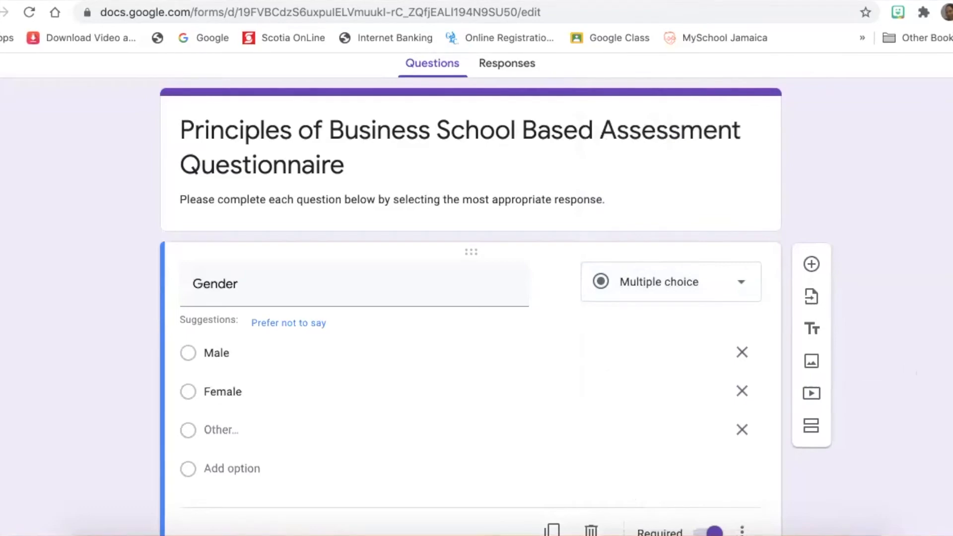
Insert a new blank multiple-choice question below the Gender question.
scroll(down, 3)
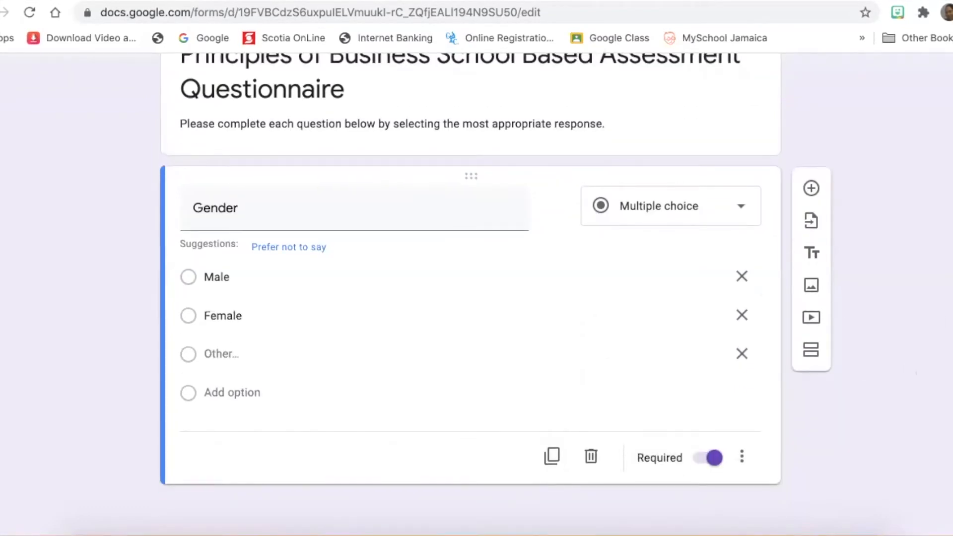
mouse_move(878, 244)
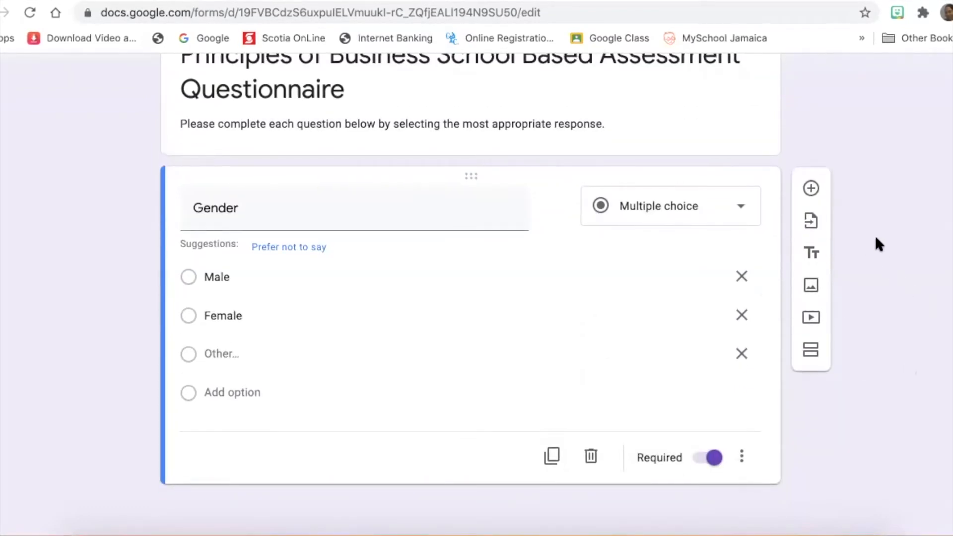
mouse_move(810, 189)
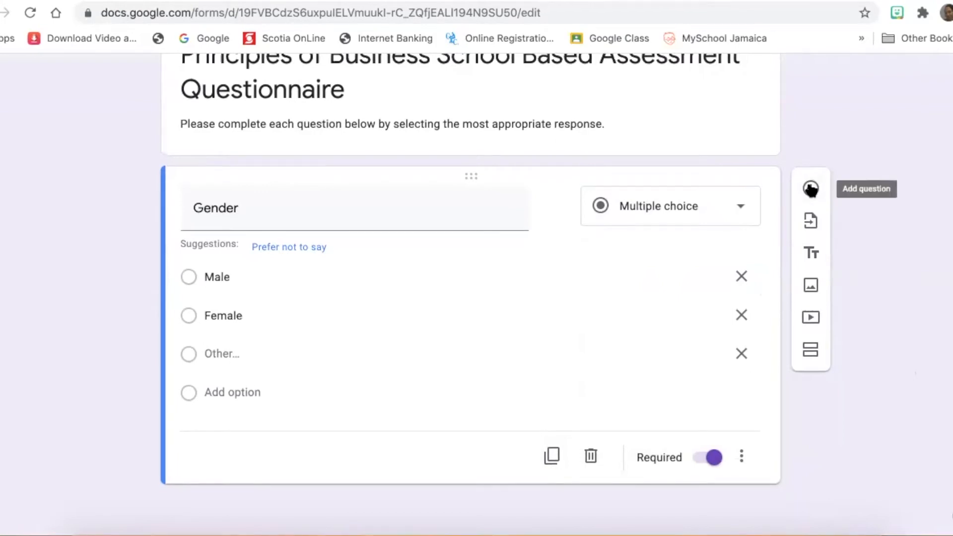
mouse_move(811, 220)
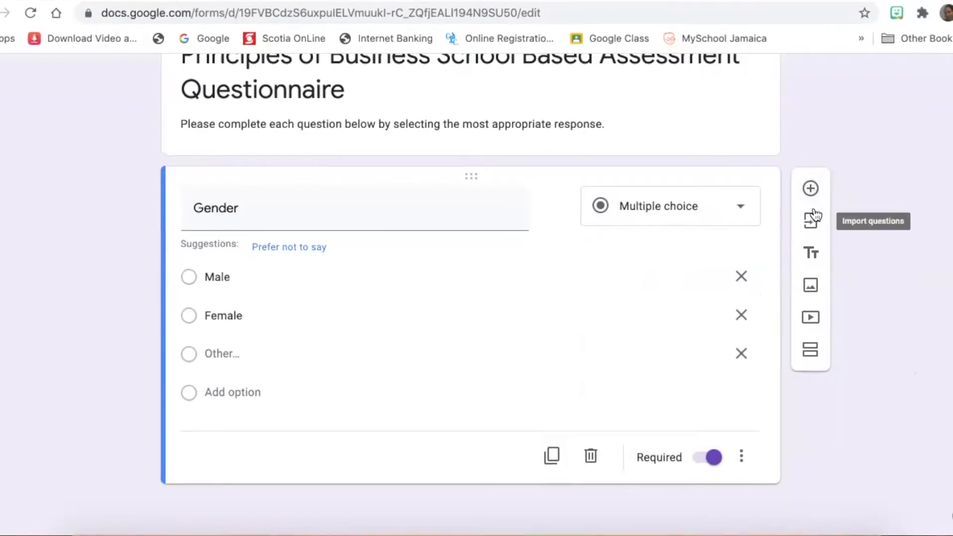
mouse_move(810, 188)
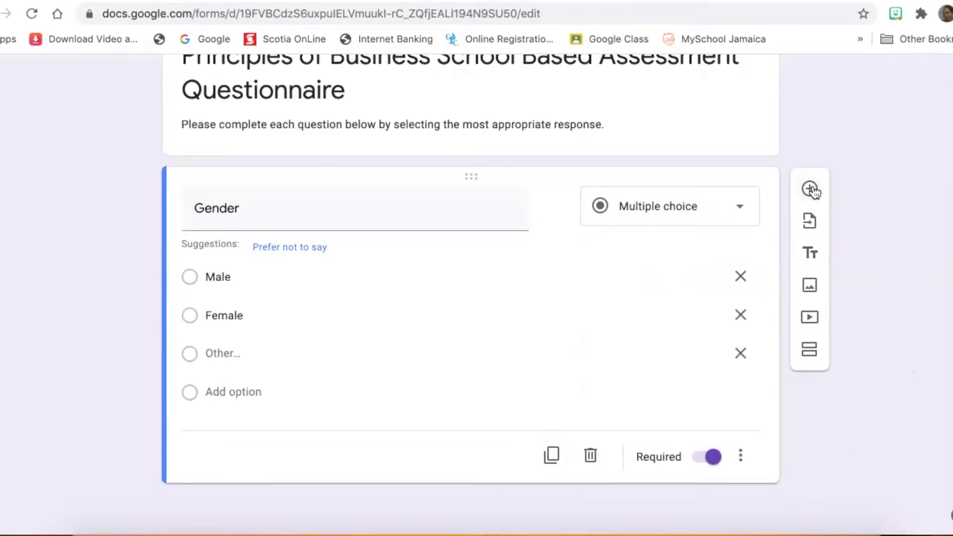
click(809, 190)
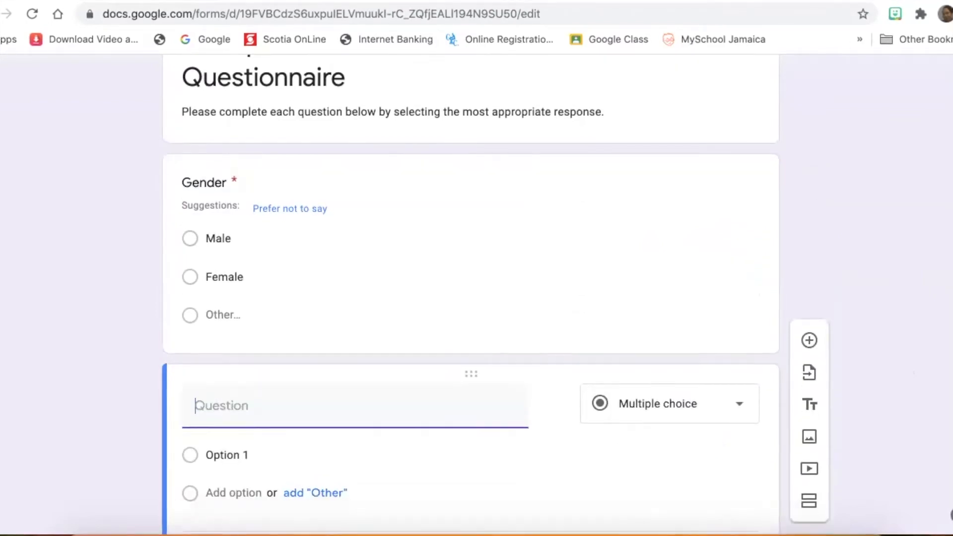
scroll(down, 3)
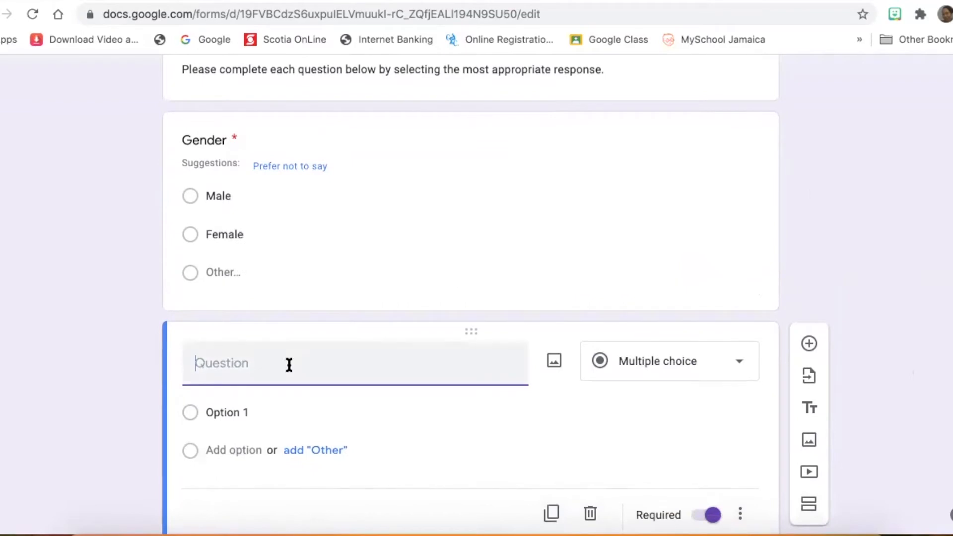
mouse_move(236, 383)
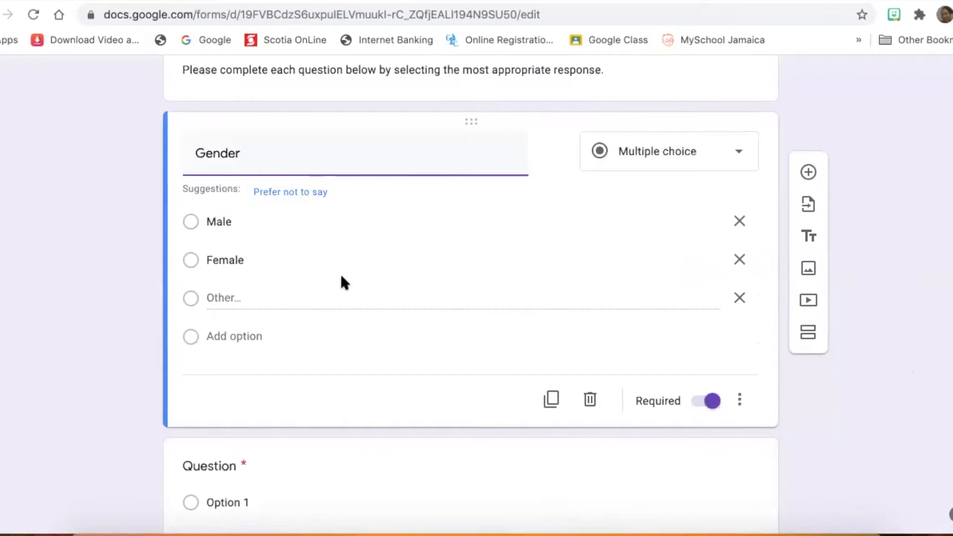
mouse_move(672, 400)
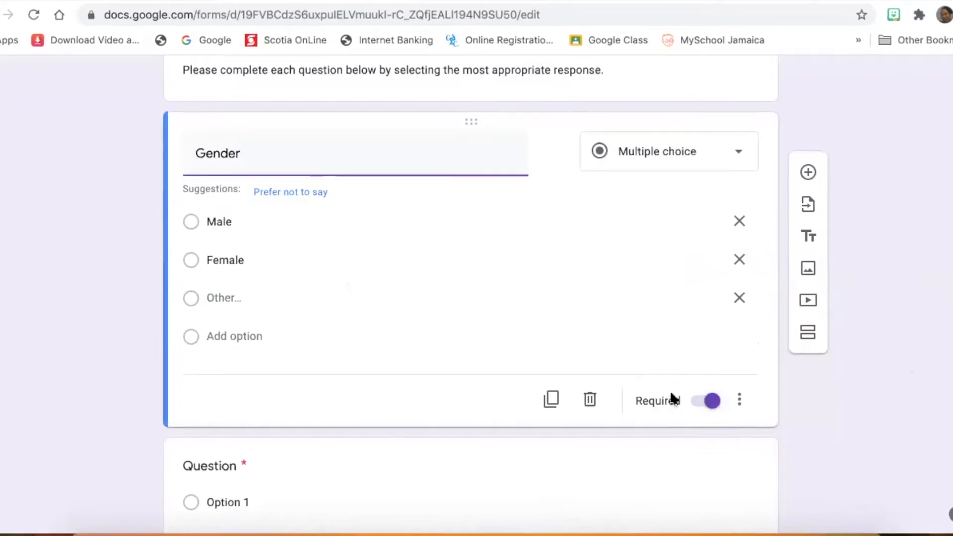
Toggle the Gender question's Required switch, leaving it marked required.
click(705, 400)
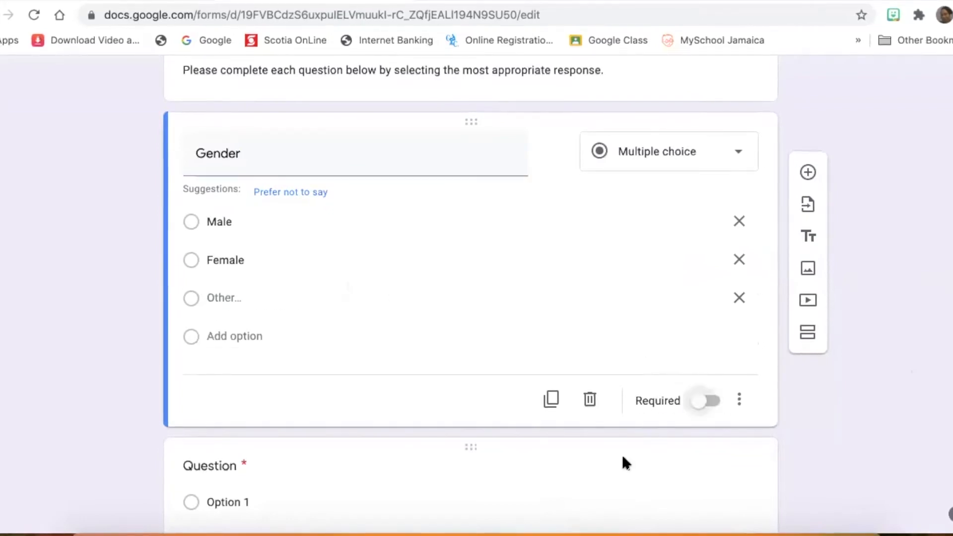
mouse_move(631, 453)
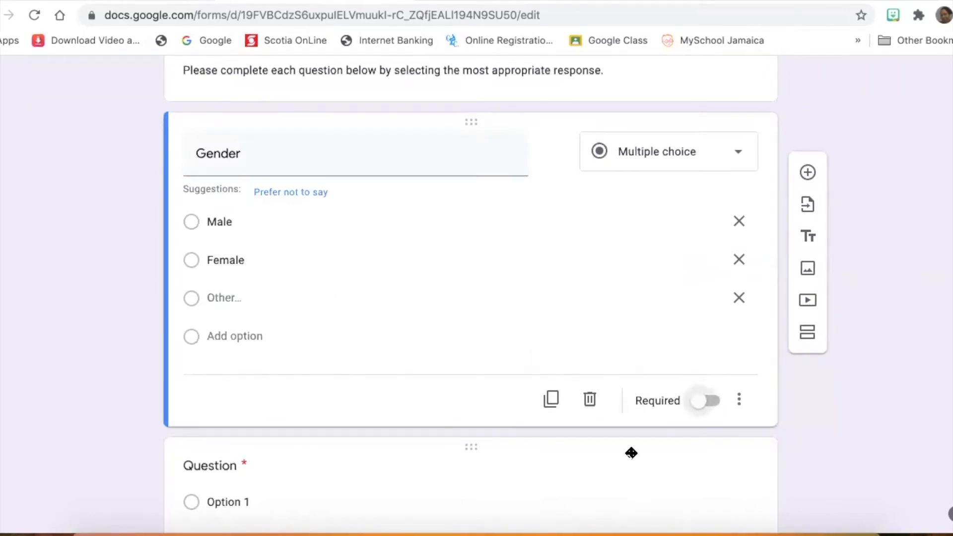
click(705, 400)
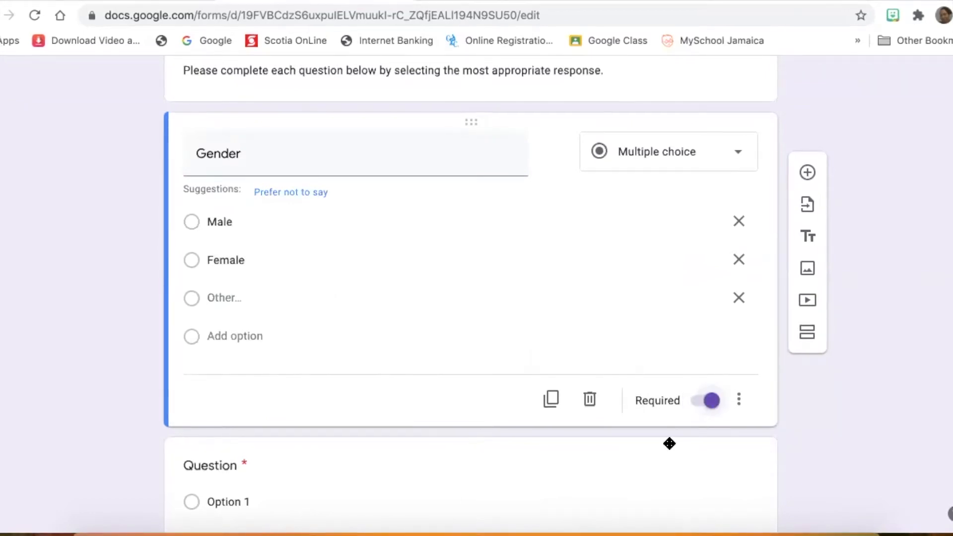
mouse_move(646, 453)
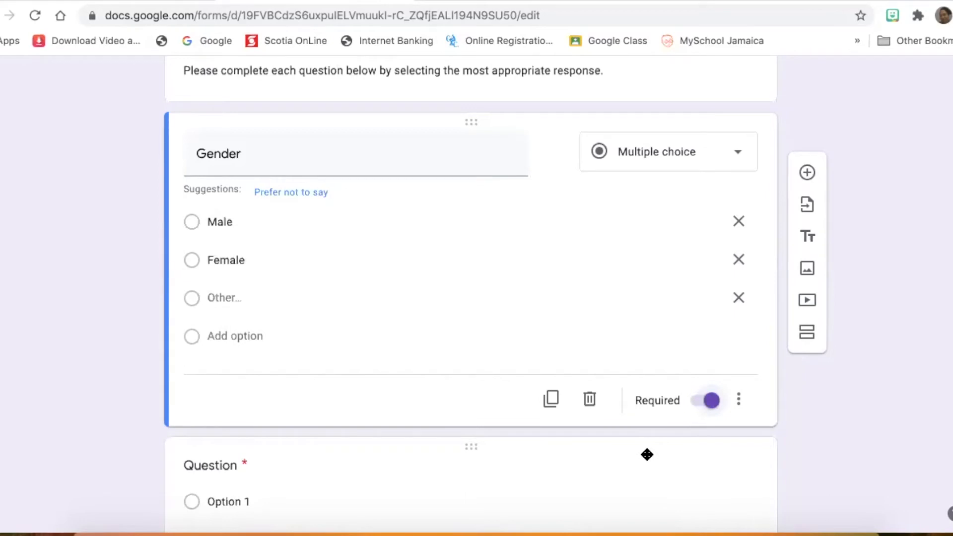
mouse_move(668, 427)
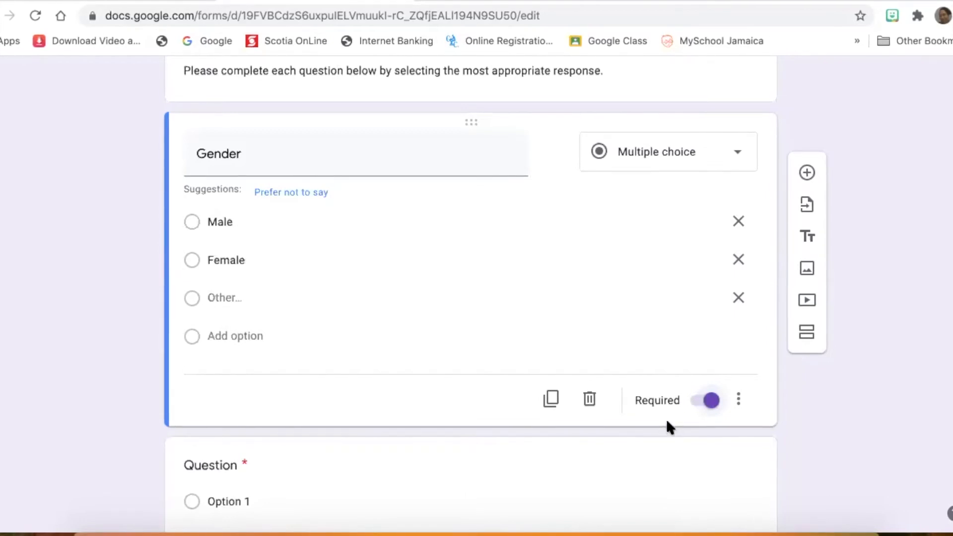
mouse_move(676, 423)
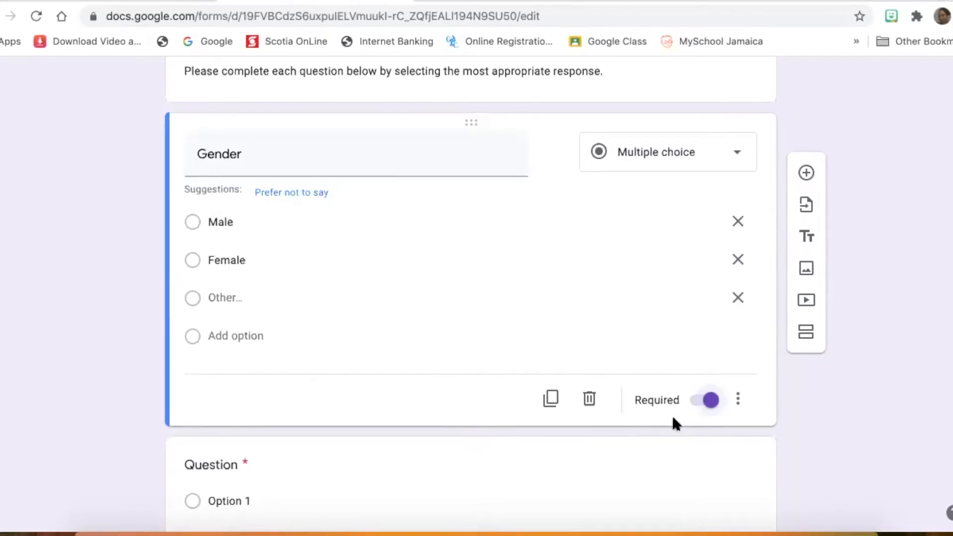
click(705, 400)
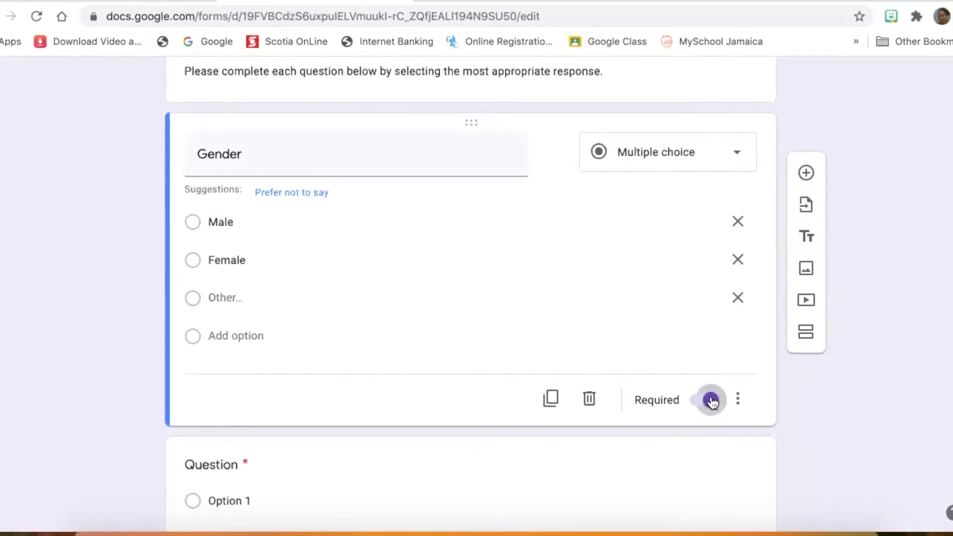
click(702, 400)
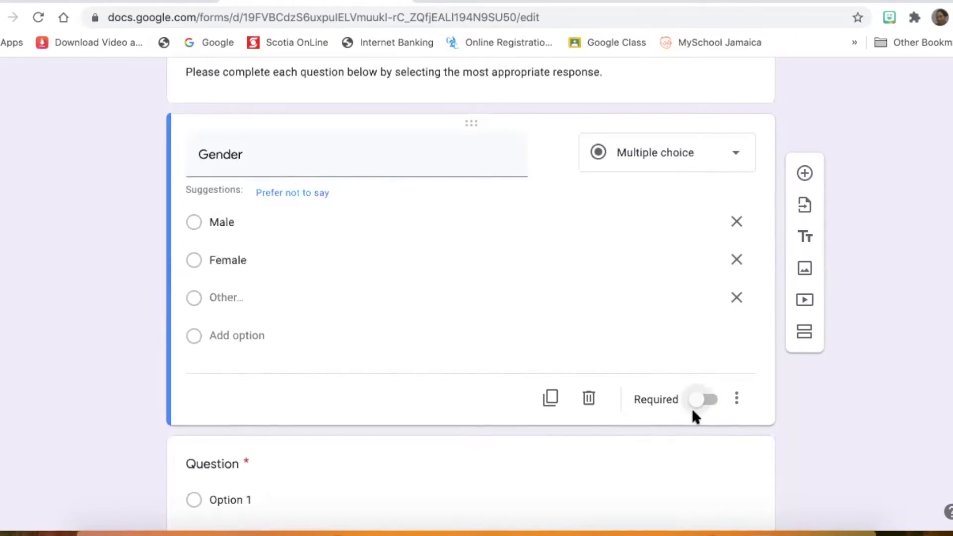
click(703, 399)
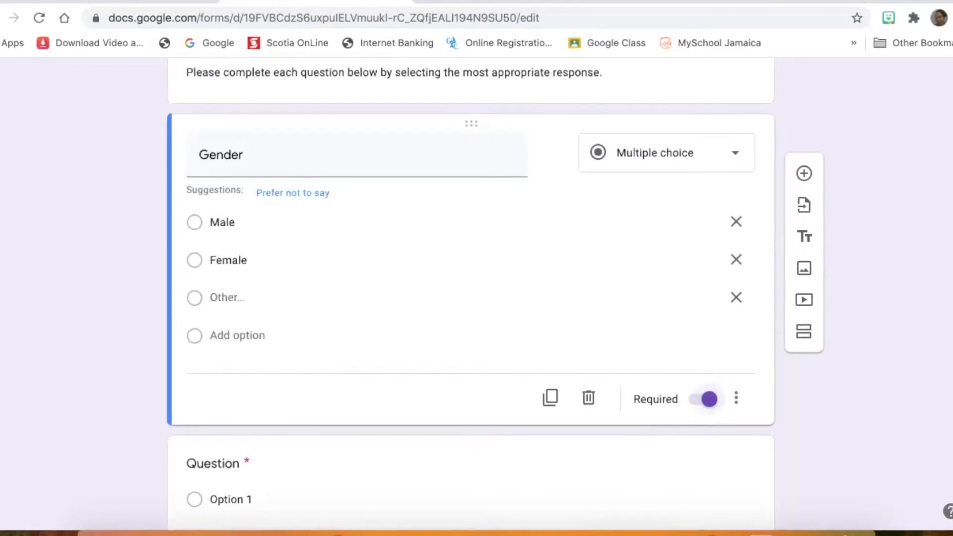
scroll(down, 3)
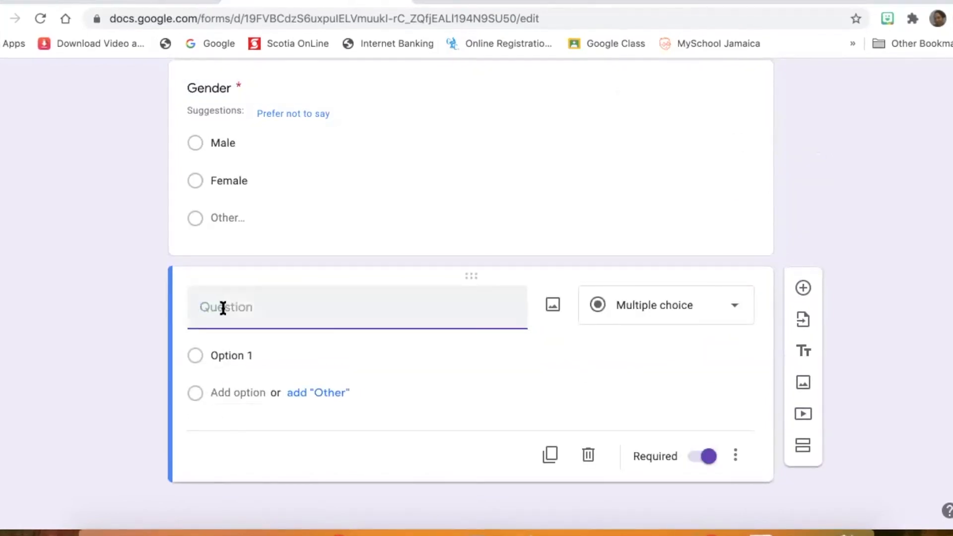
Enter the question 'How do you feel about attending classes online September?' and select its first option.
text(How)
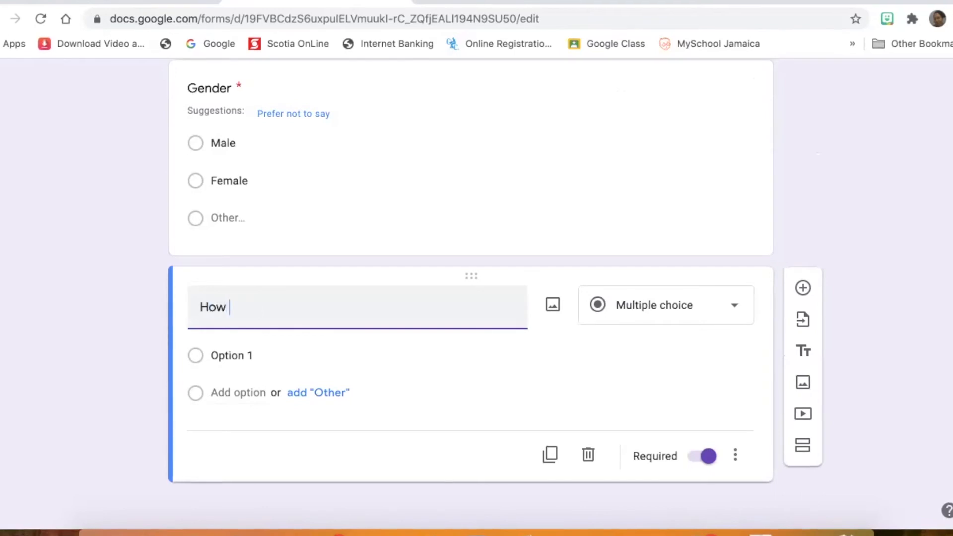
text(do you f)
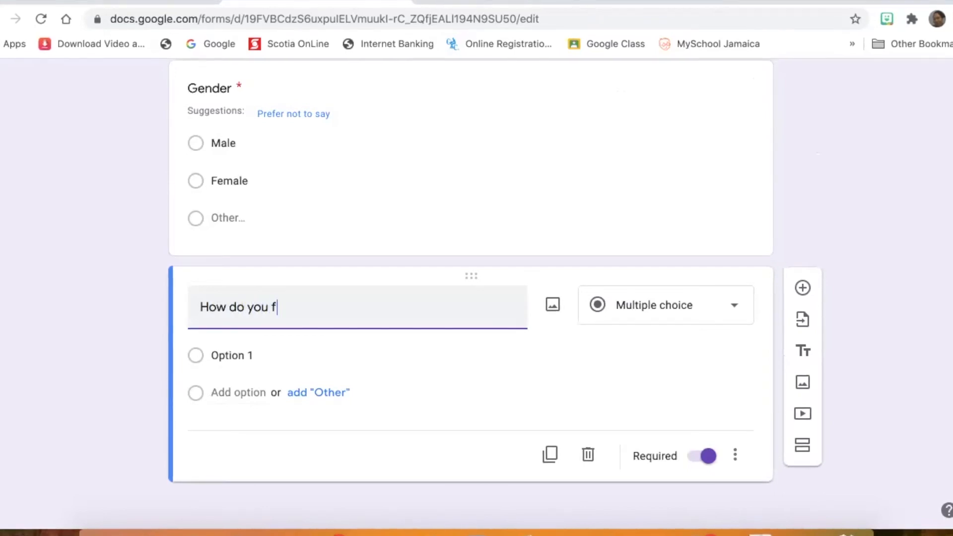
text(eel about att)
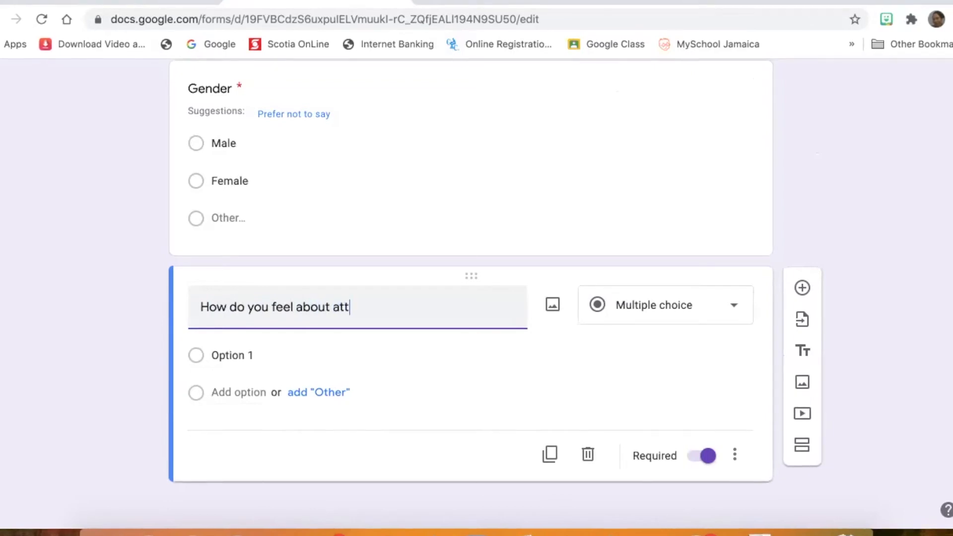
text(ending)
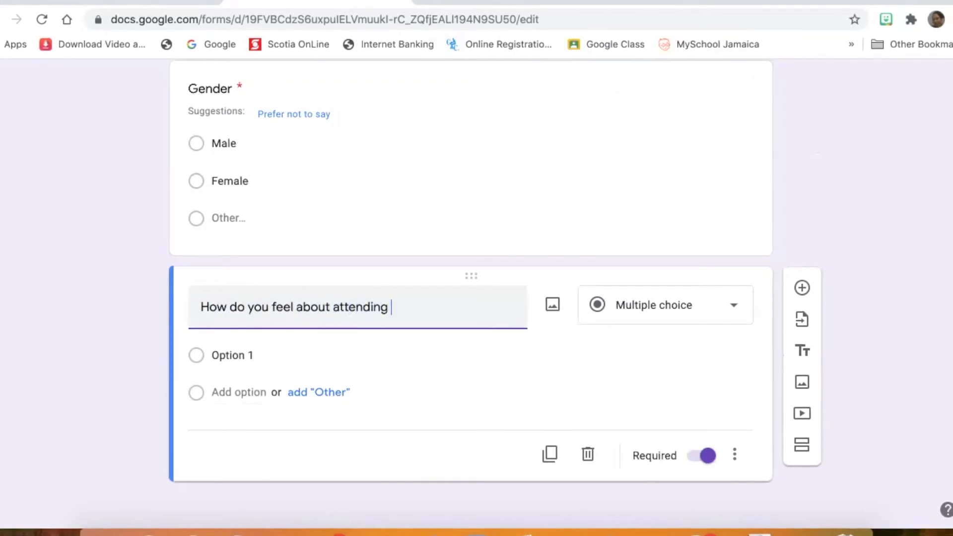
text(classes)
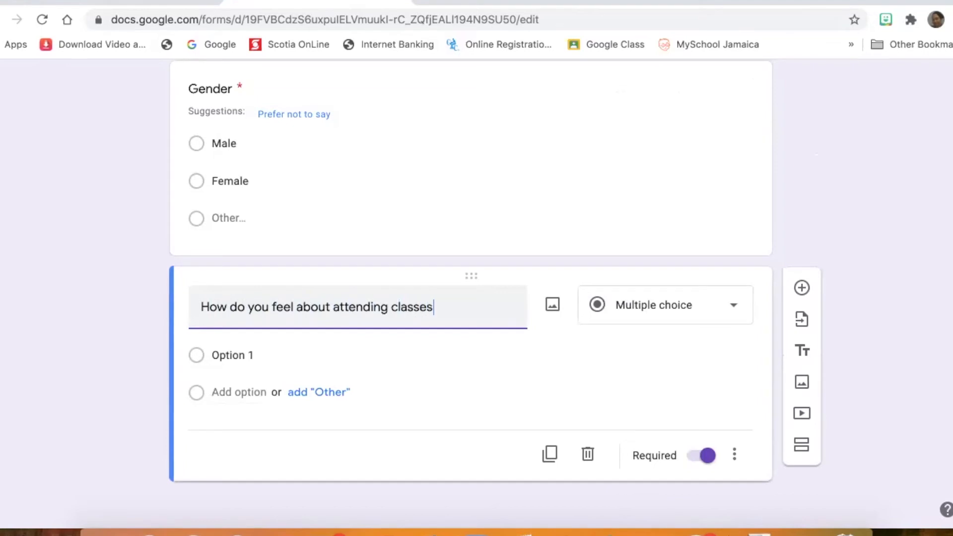
text(online)
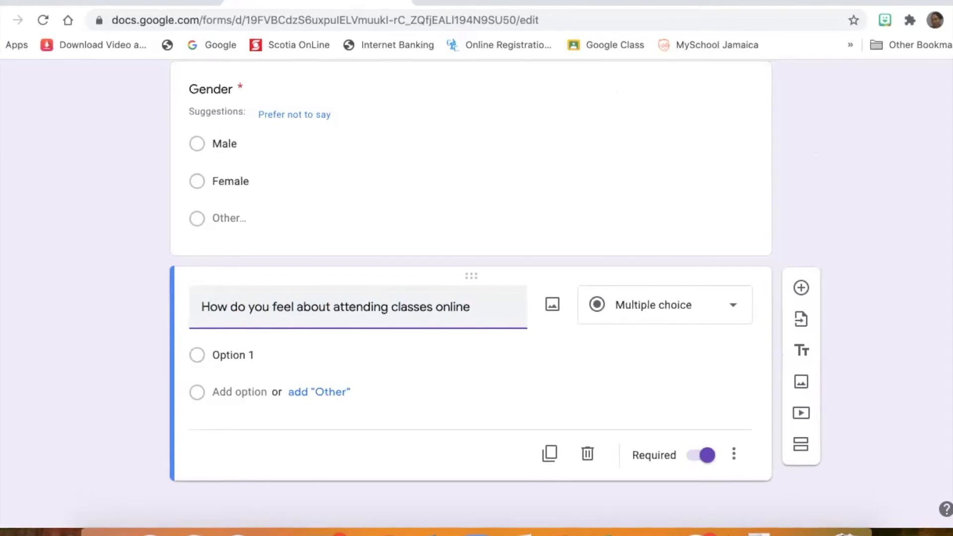
text(Septe)
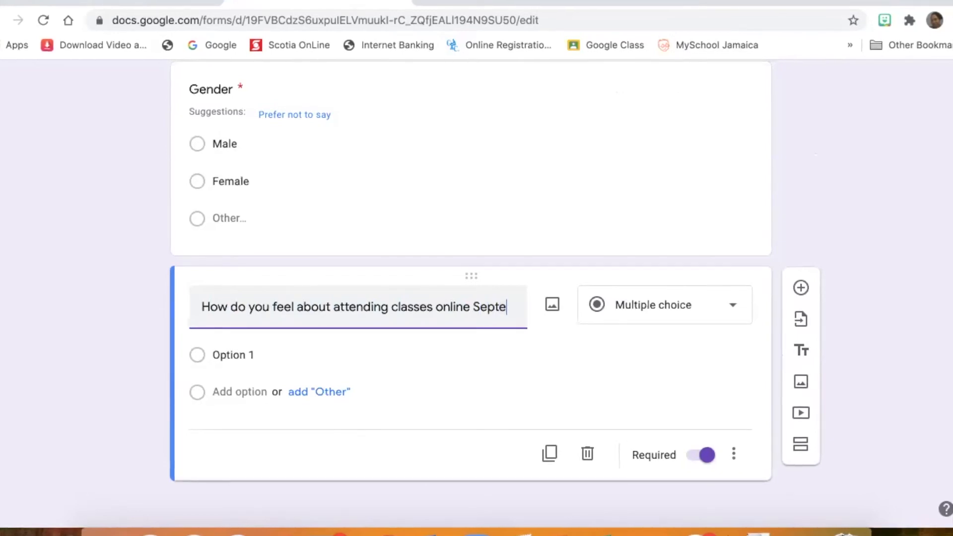
text(mber)
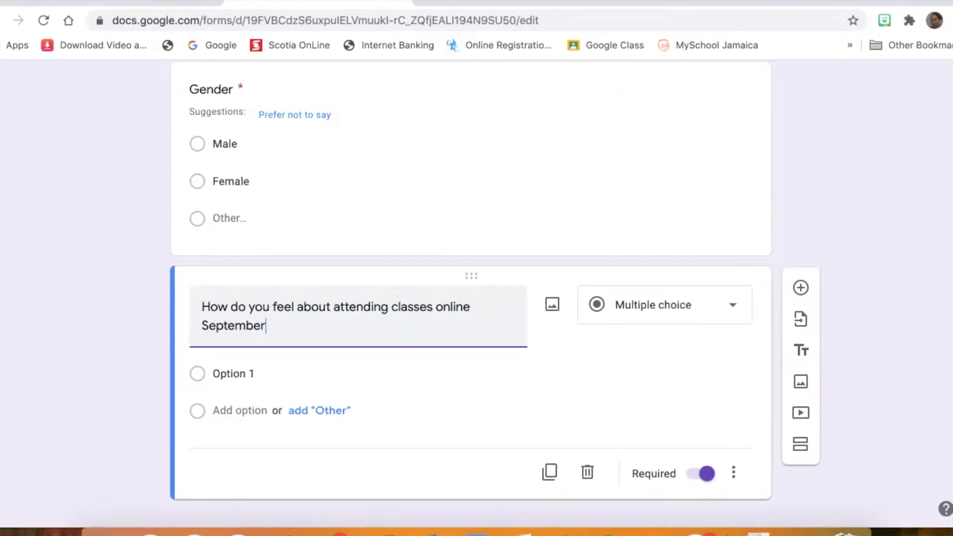
text(?)
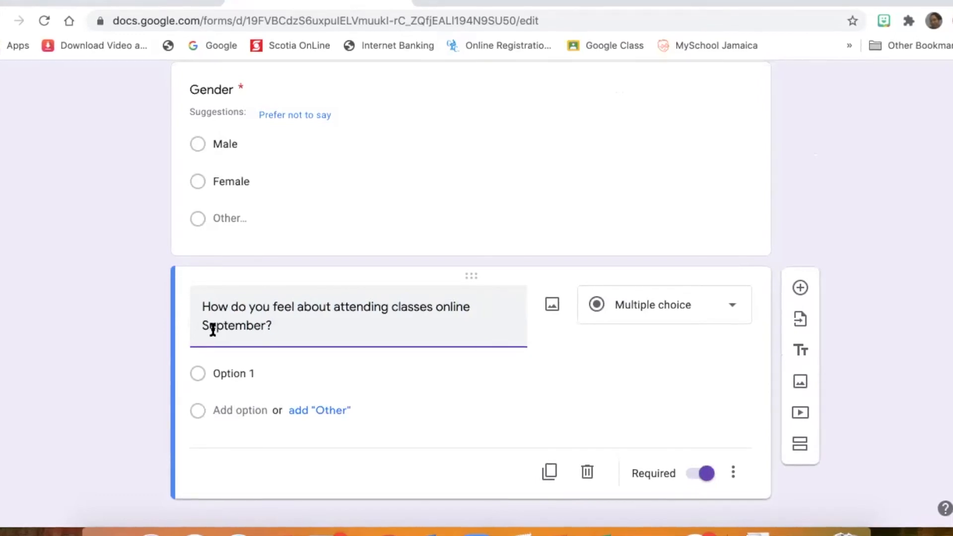
click(233, 373)
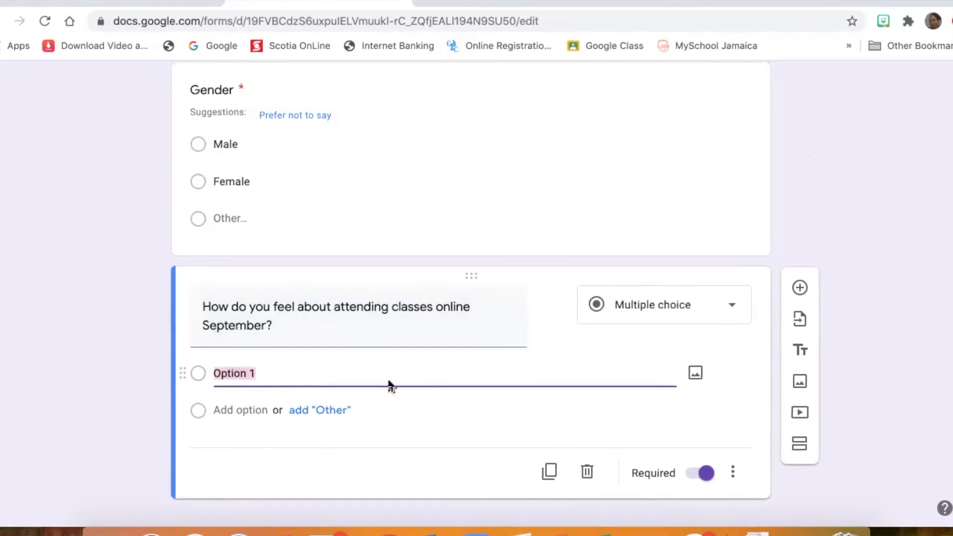
mouse_move(560, 360)
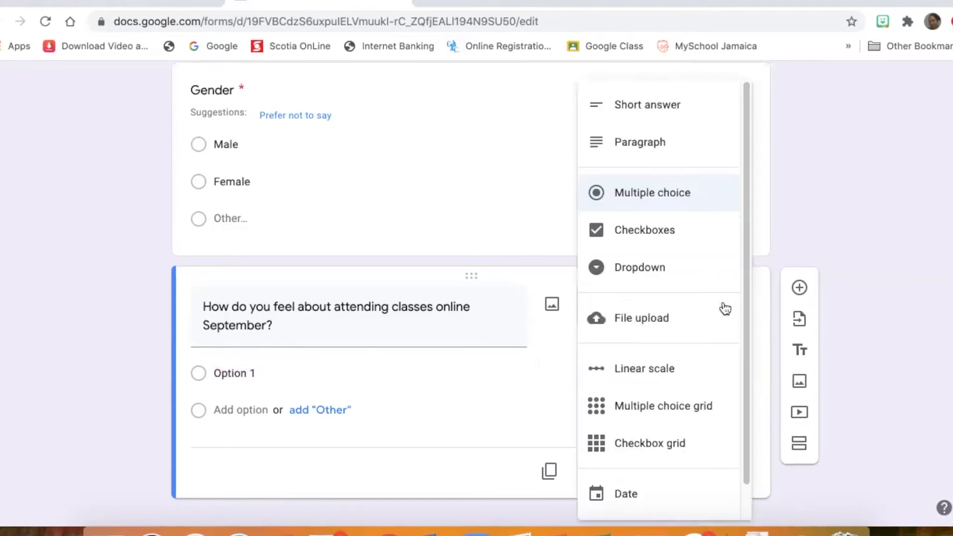
Change the online-classes question's type to Short answer.
click(647, 104)
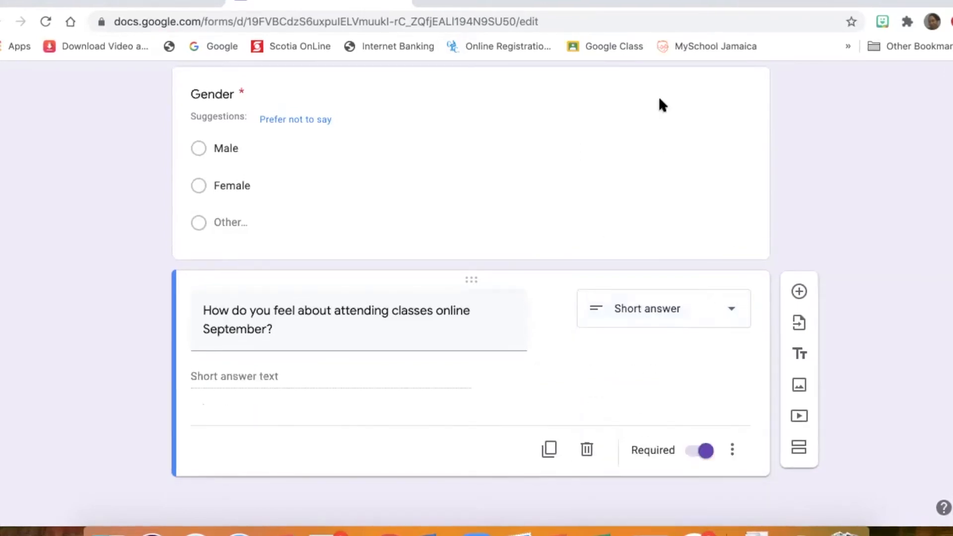
mouse_move(670, 470)
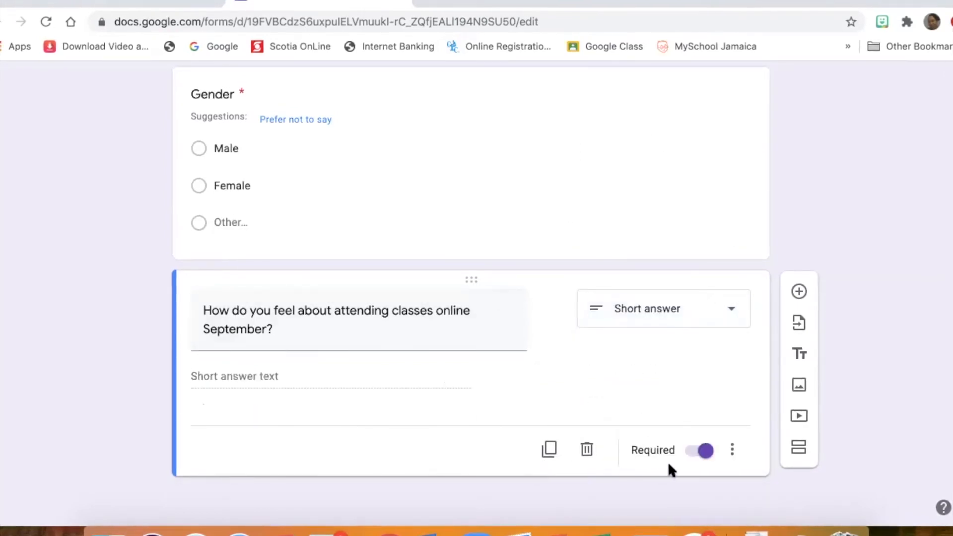
mouse_move(678, 461)
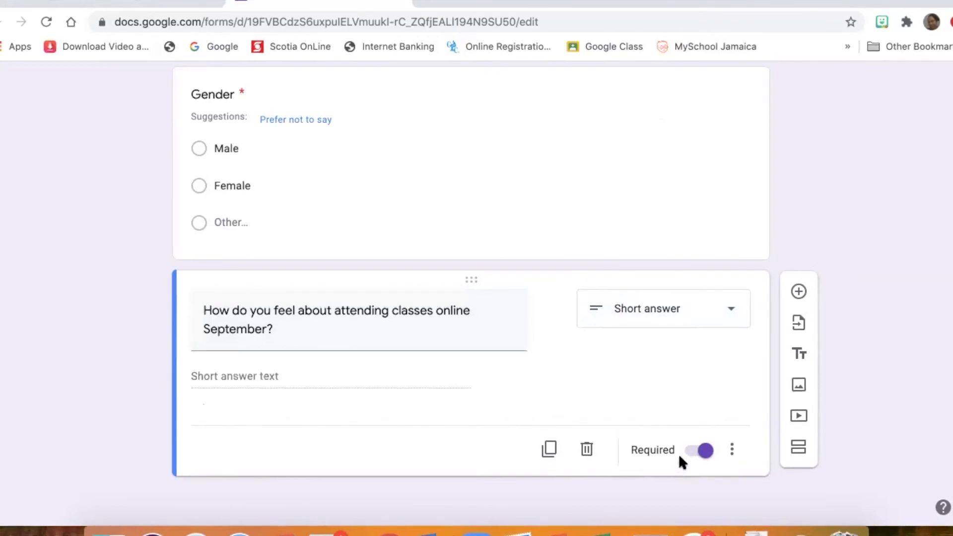
mouse_move(939, 425)
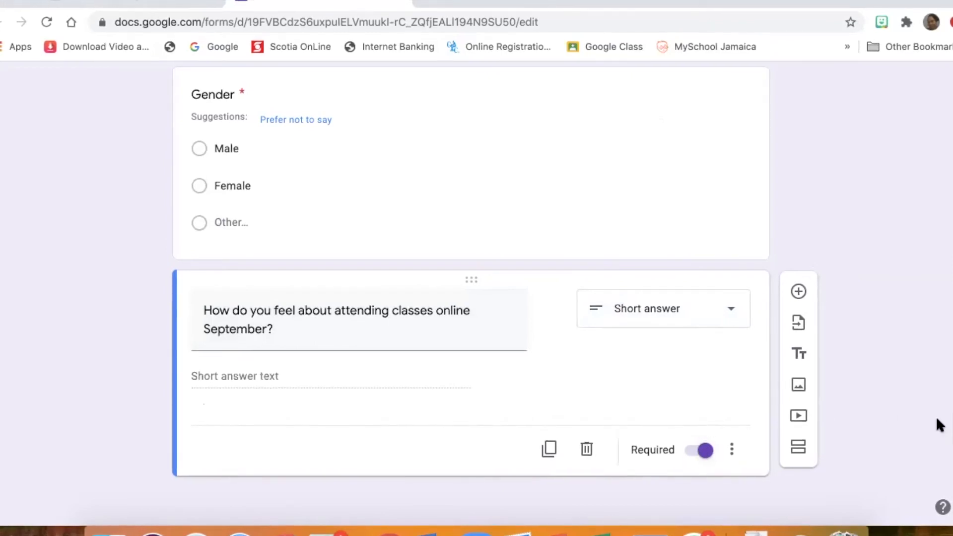
scroll(down, 3)
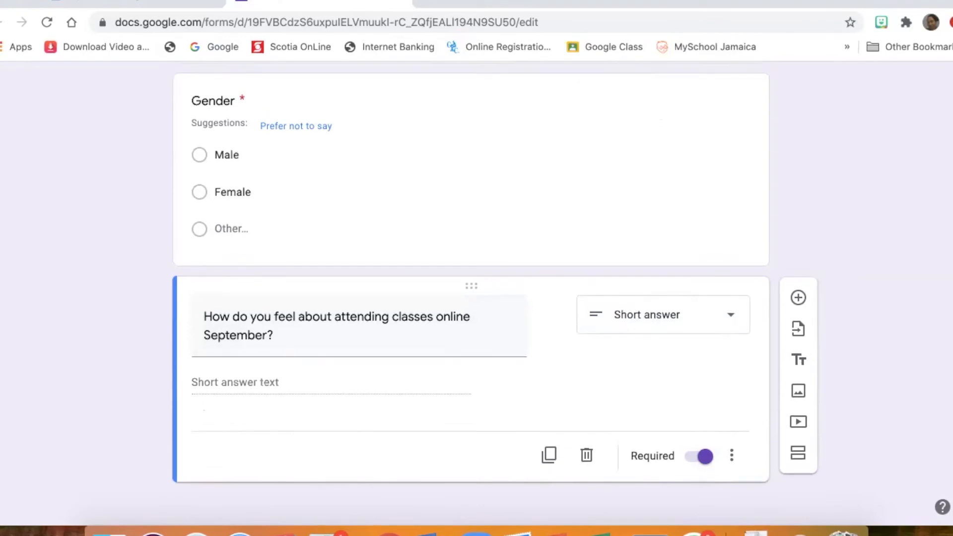
scroll(up, 3)
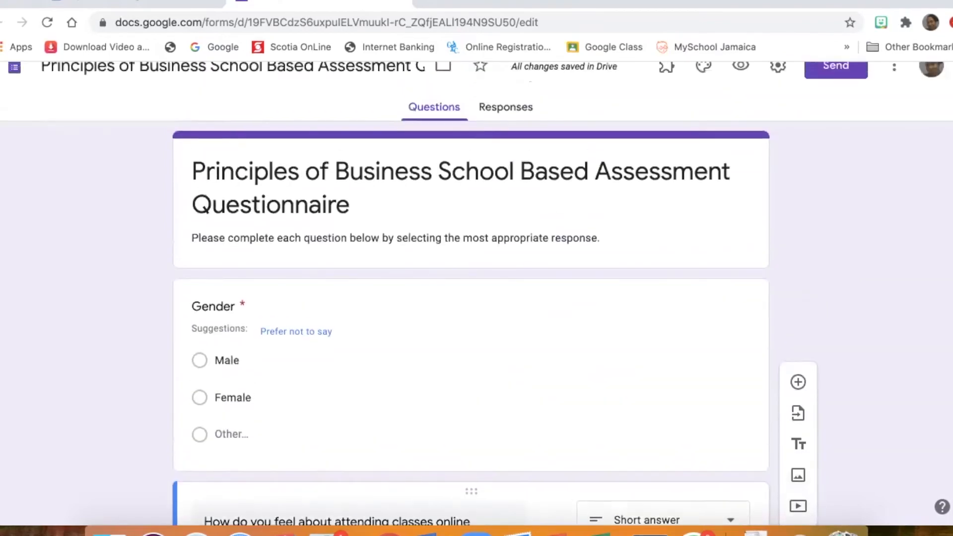
scroll(up, 3)
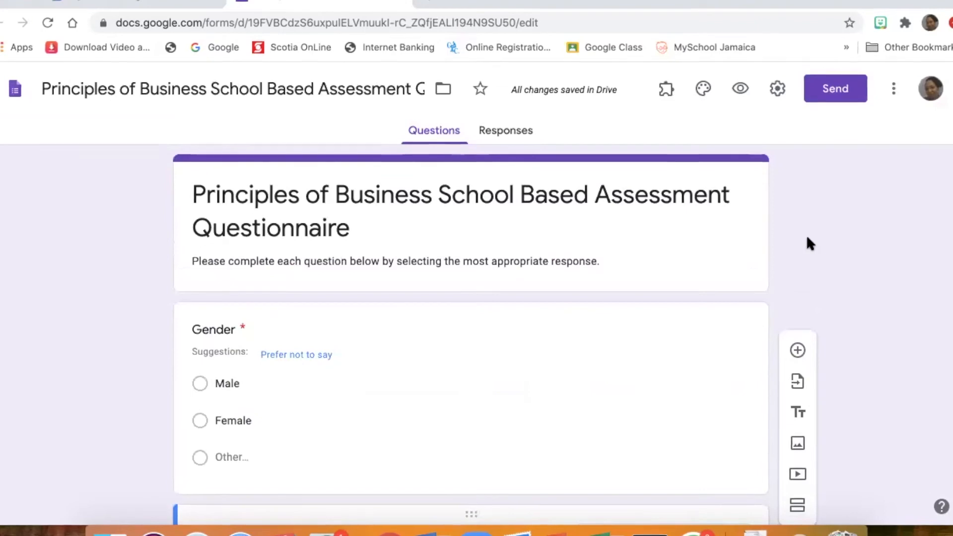
mouse_move(804, 240)
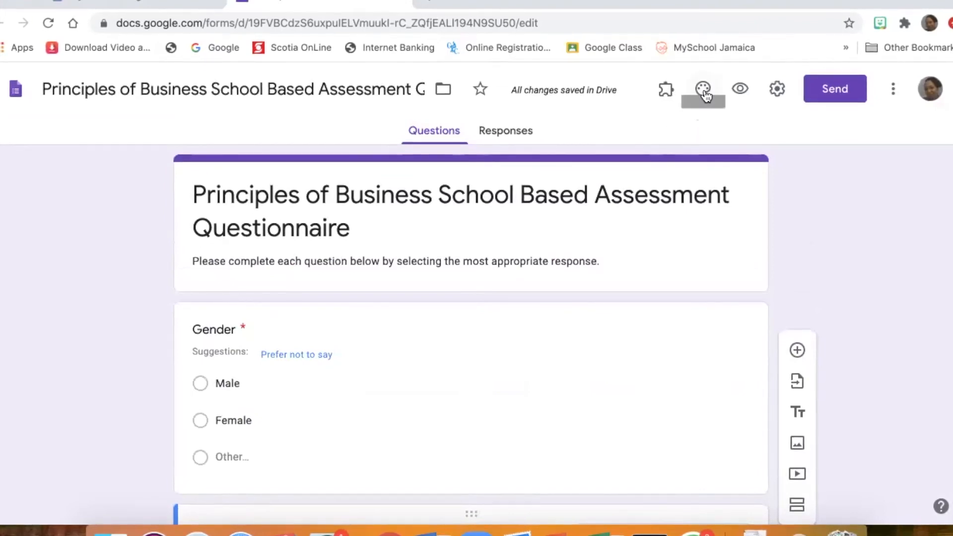
Set the theme colour to orange with a peach background and start choosing a header image.
click(702, 89)
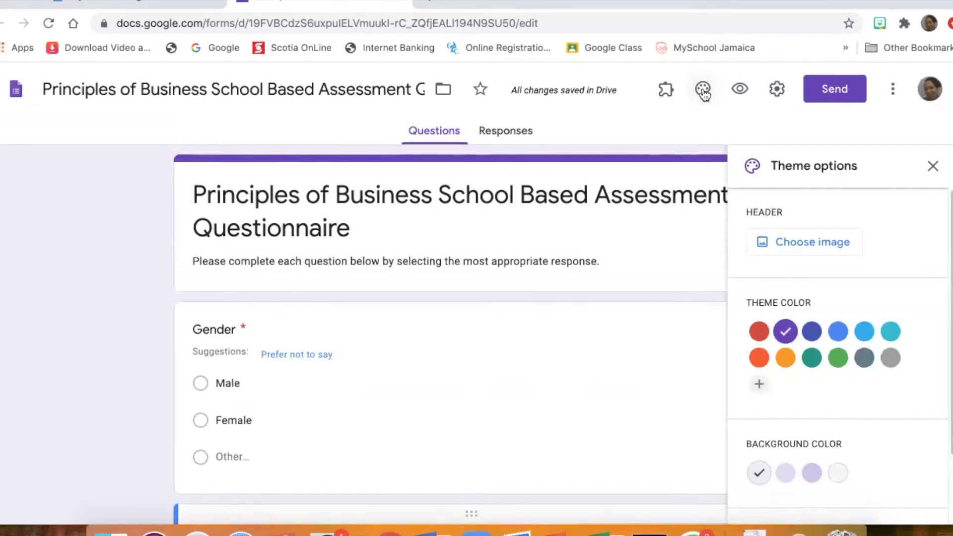
mouse_move(716, 131)
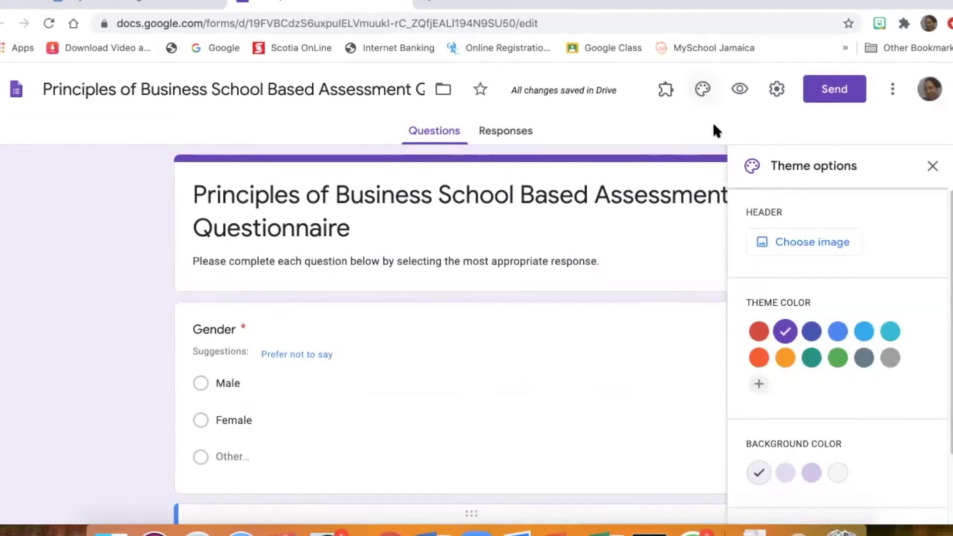
mouse_move(784, 358)
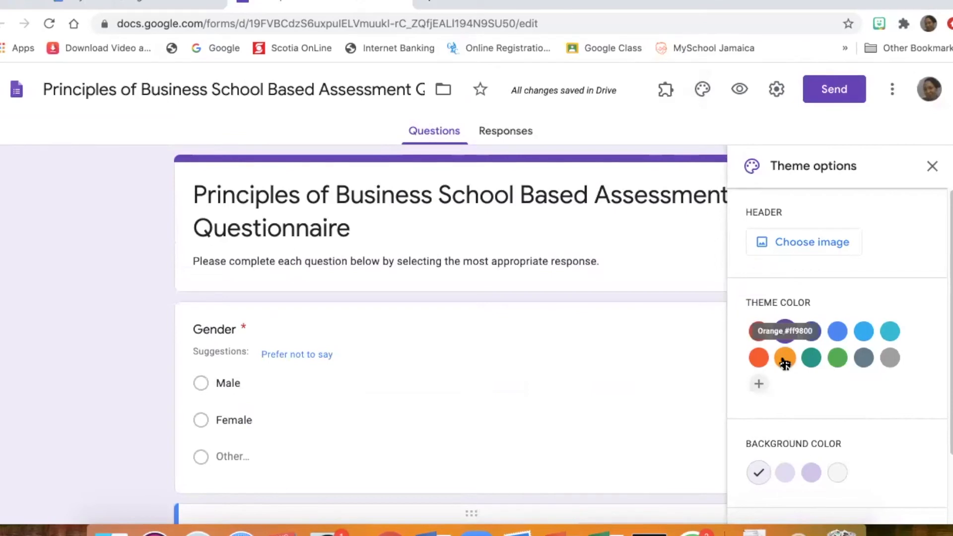
click(784, 357)
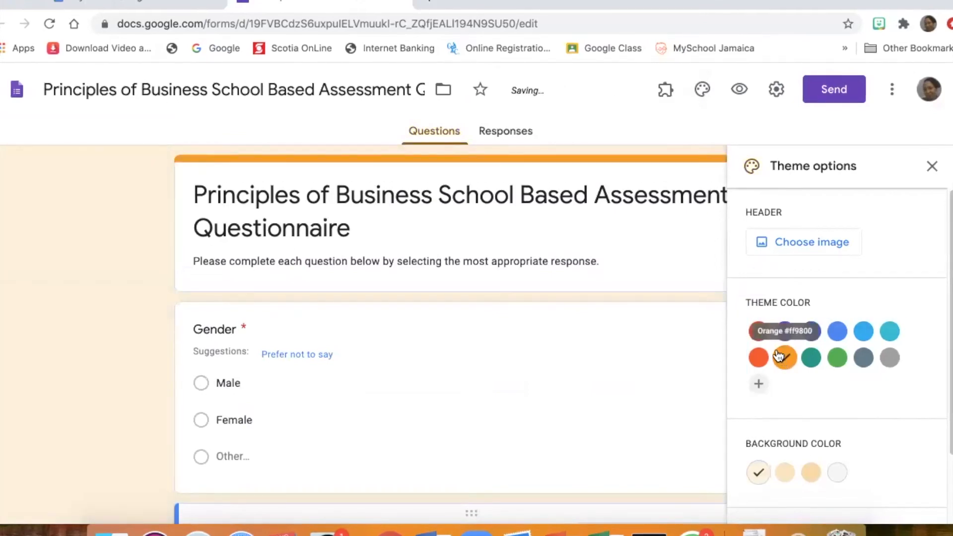
click(784, 357)
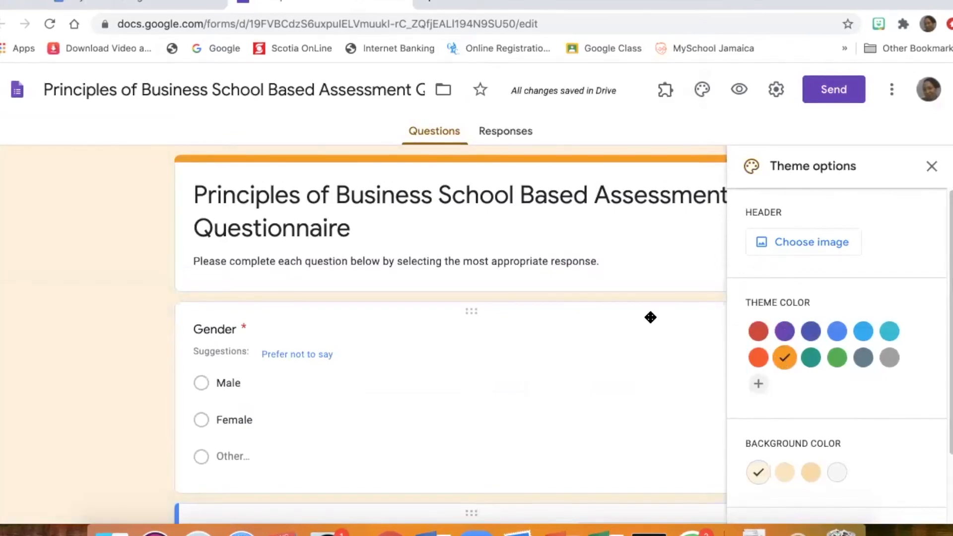
mouse_move(785, 473)
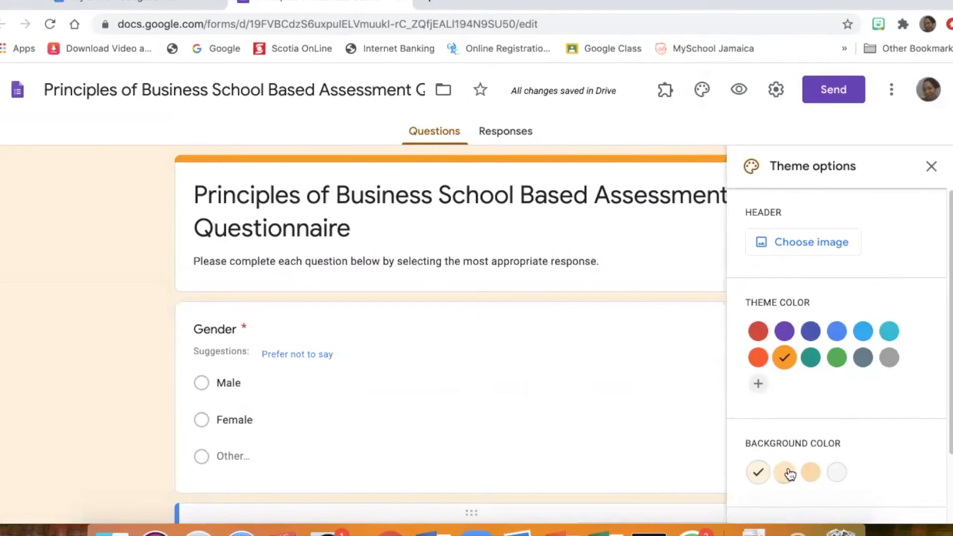
mouse_move(836, 472)
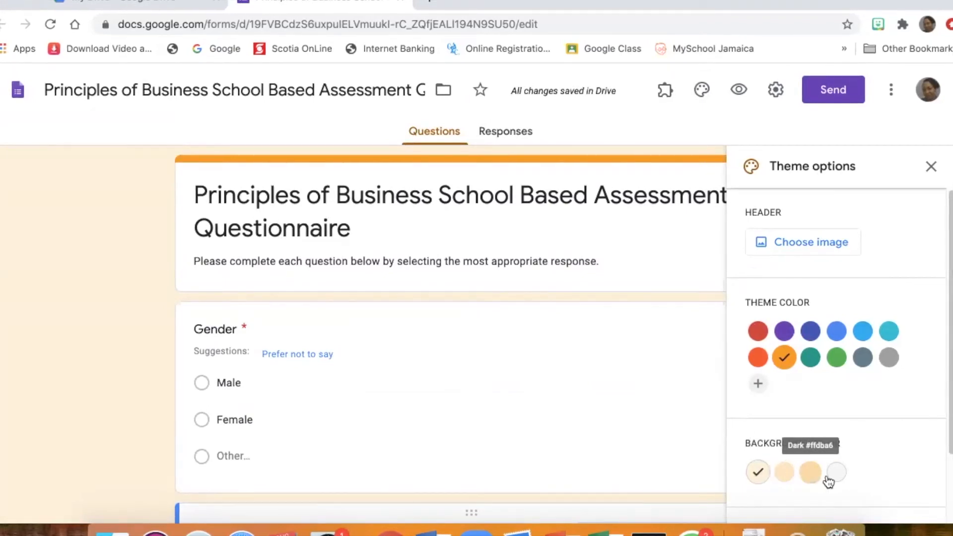
click(810, 473)
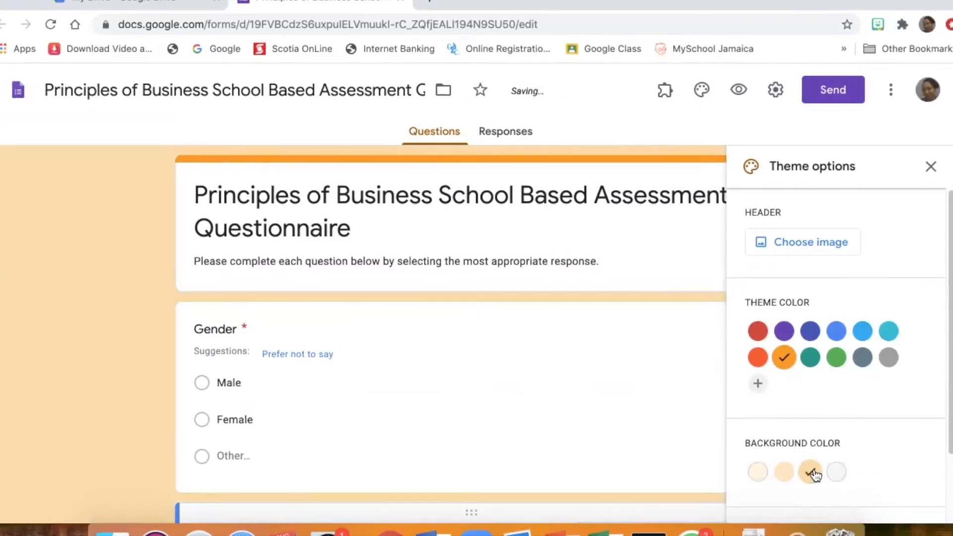
click(810, 473)
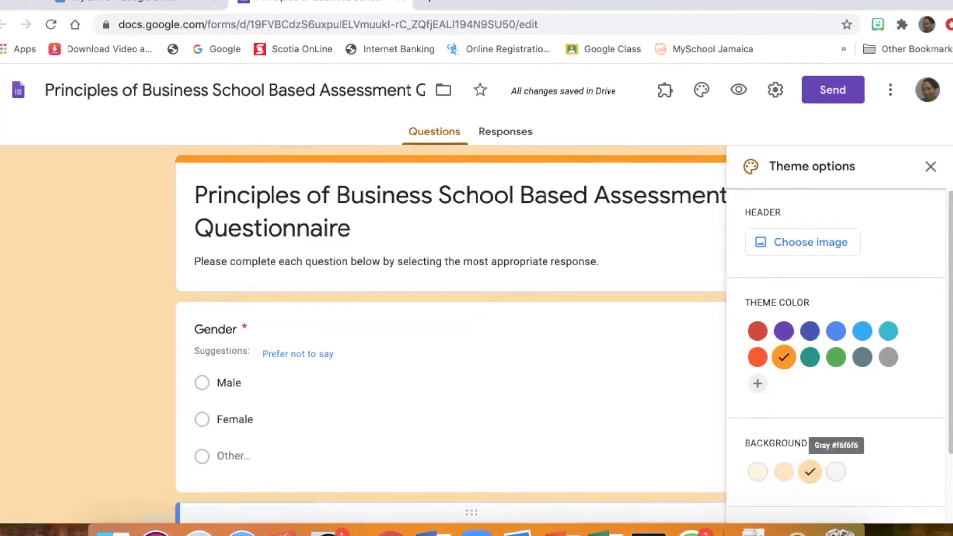
mouse_move(928, 203)
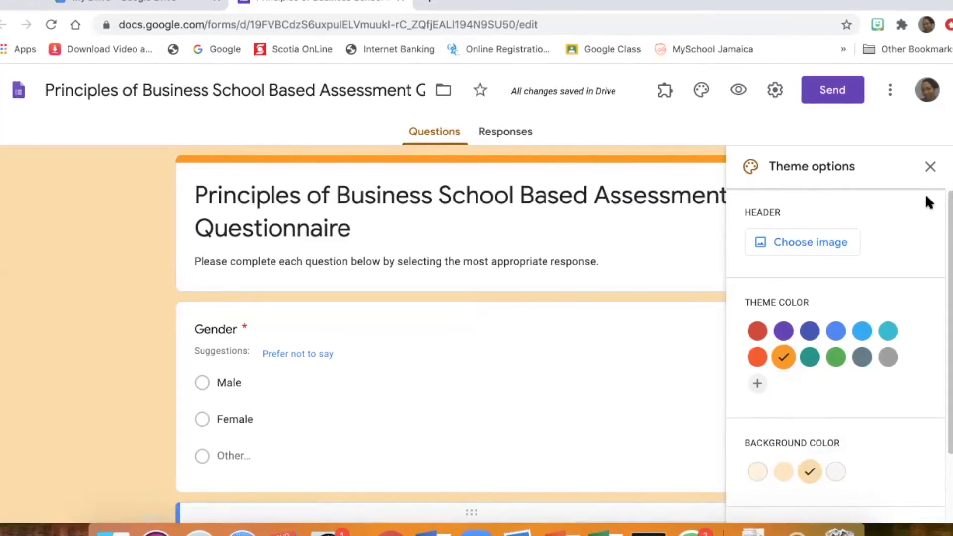
click(802, 242)
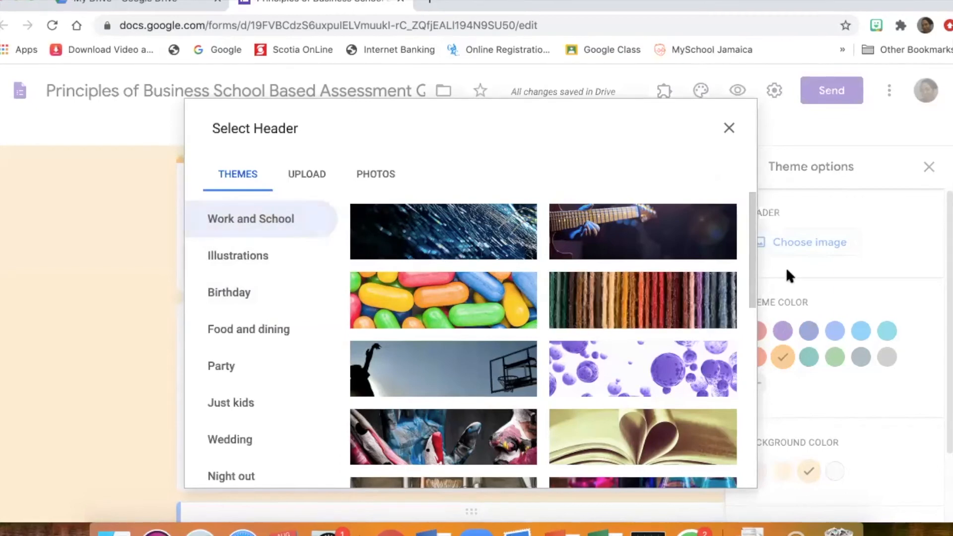
Choose the coloured pencils picture from Work and School as the form header image.
scroll(down, 3)
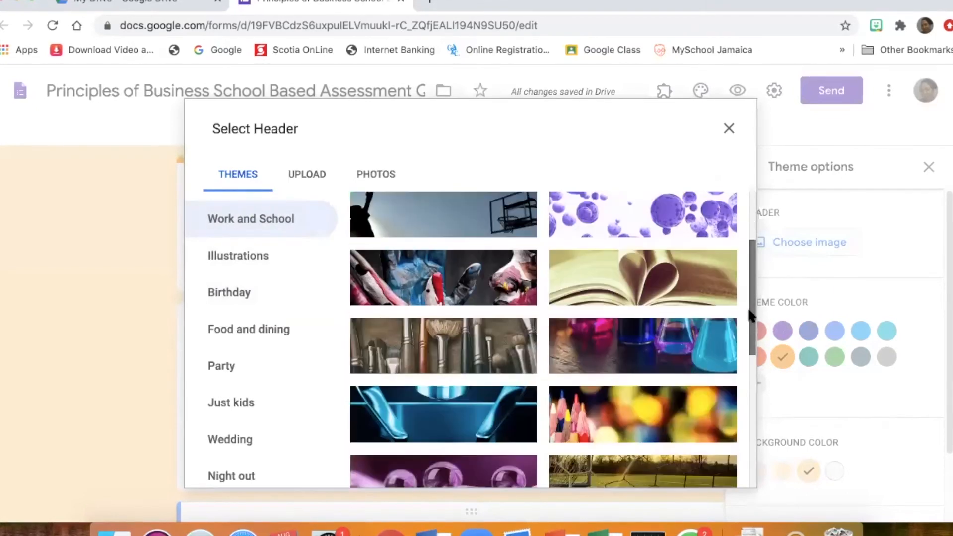
scroll(down, 3)
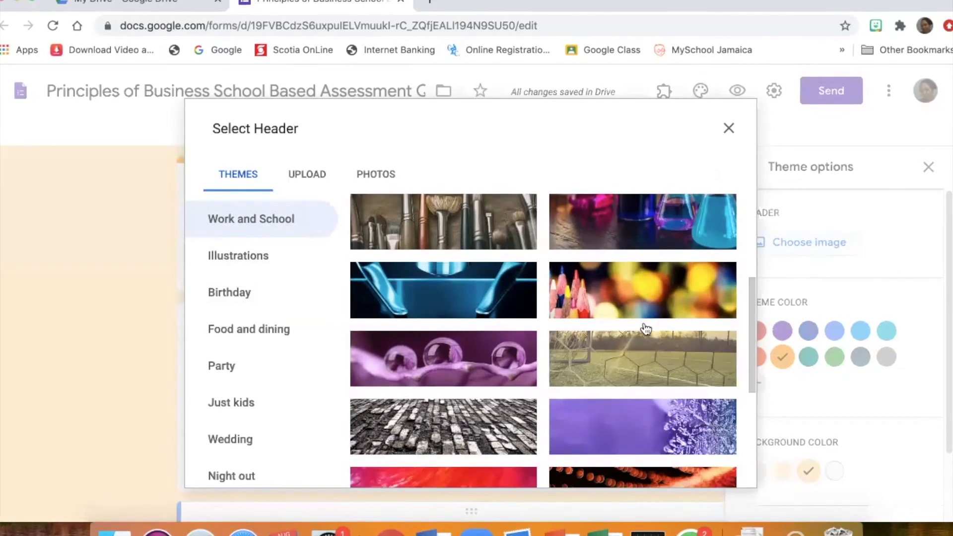
click(642, 289)
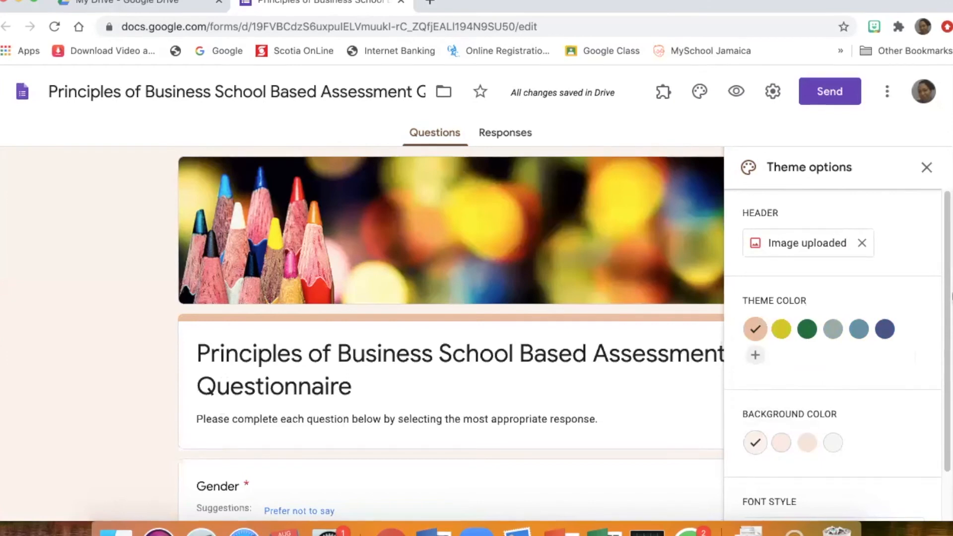
Browse the Font style list in Theme options and keep Basic as the form font.
scroll(down, 3)
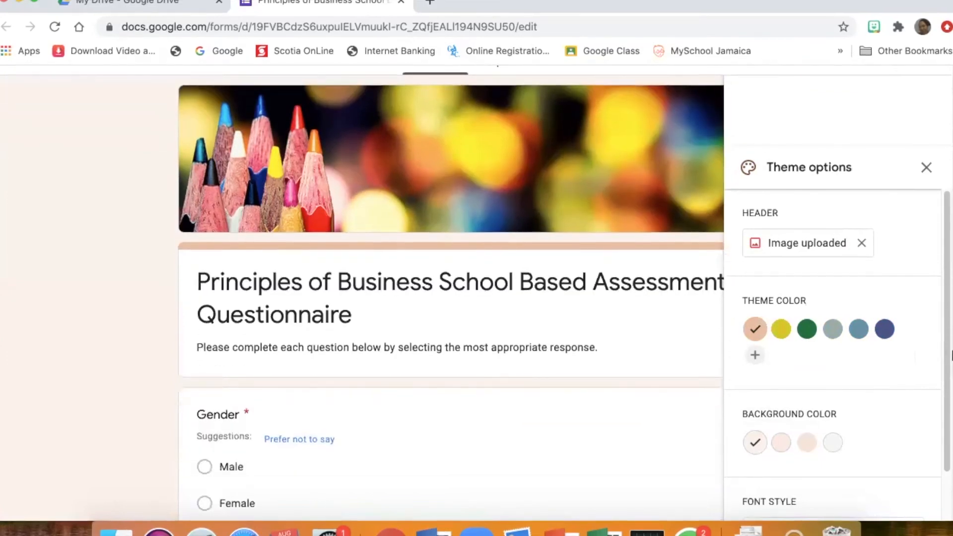
scroll(down, 3)
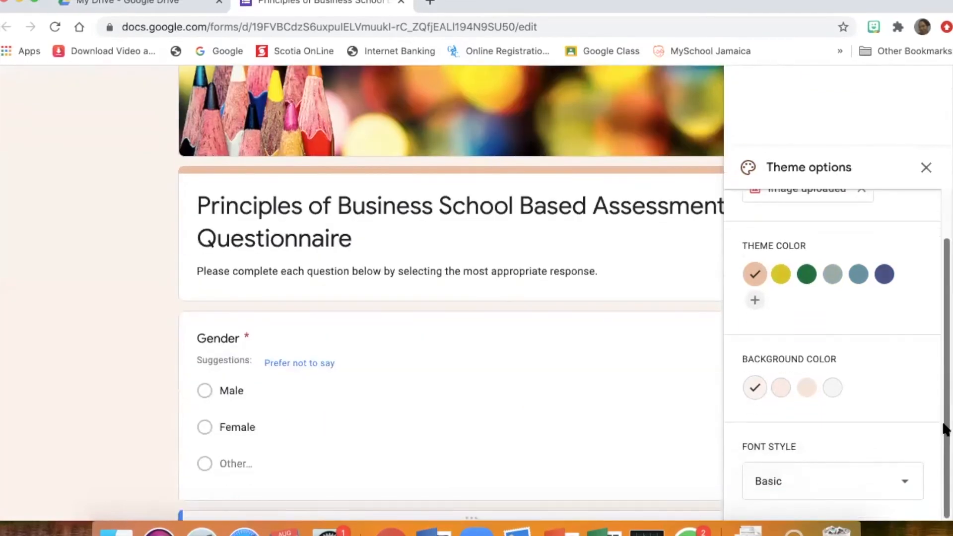
click(832, 480)
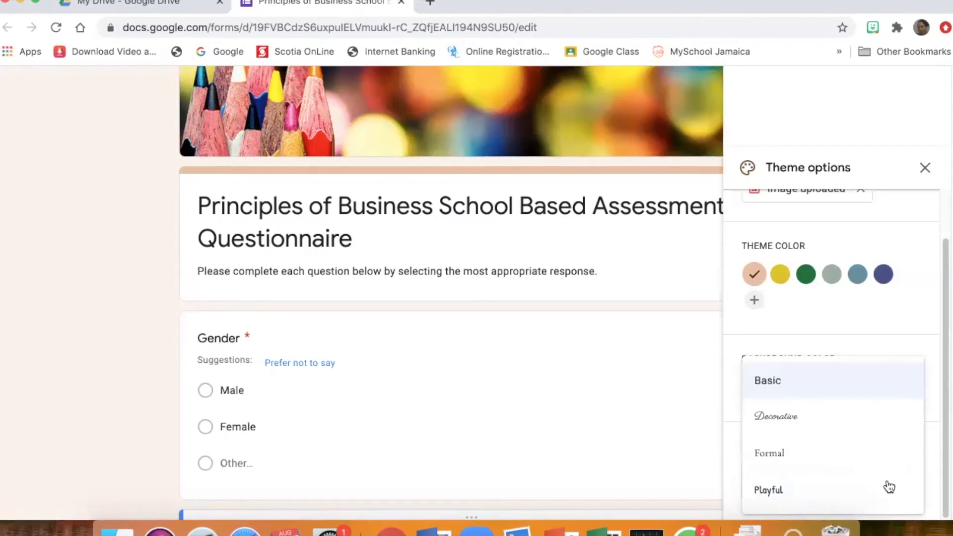
click(767, 381)
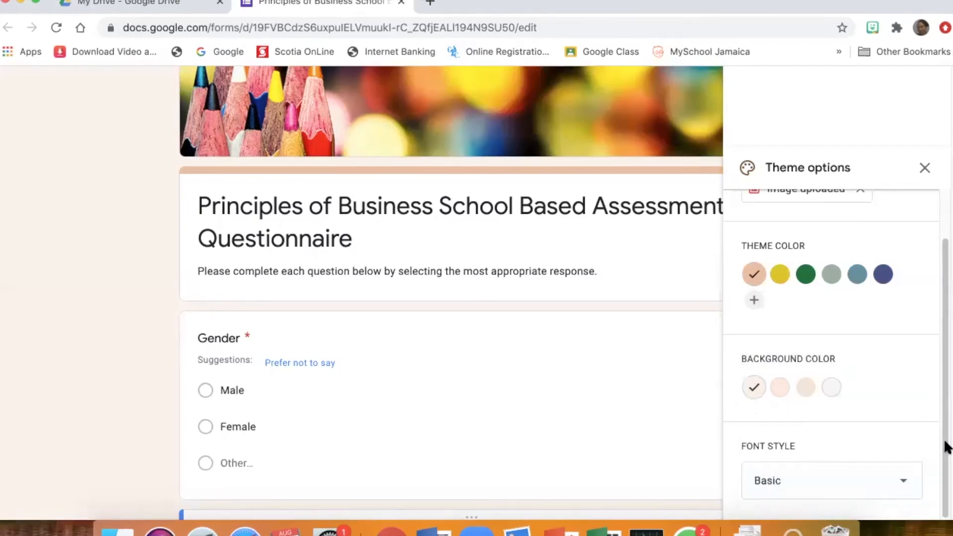
scroll(down, 3)
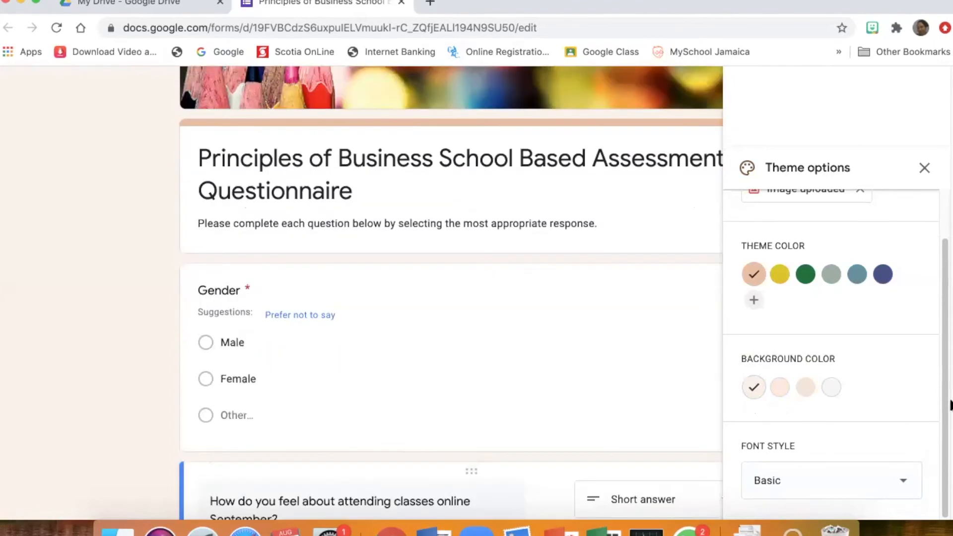
scroll(up, 3)
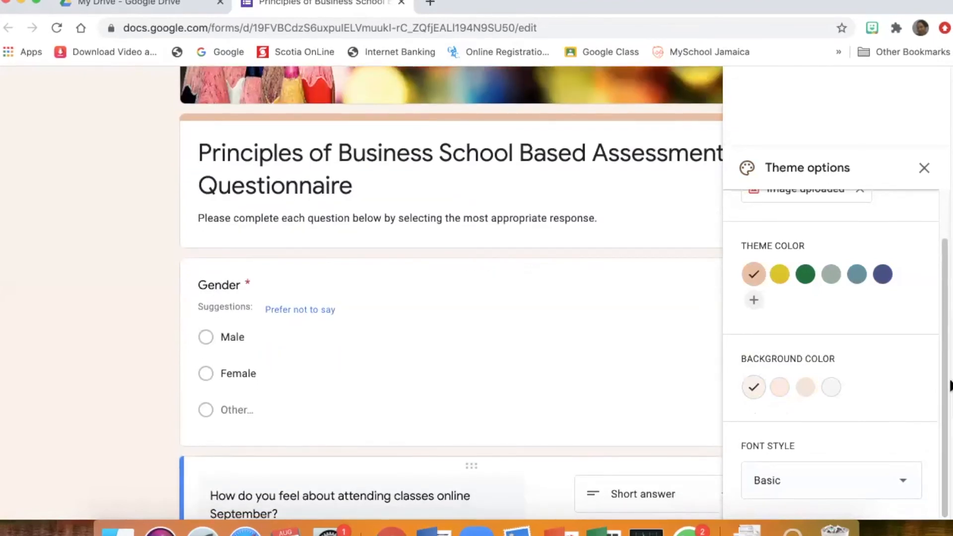
scroll(up, 3)
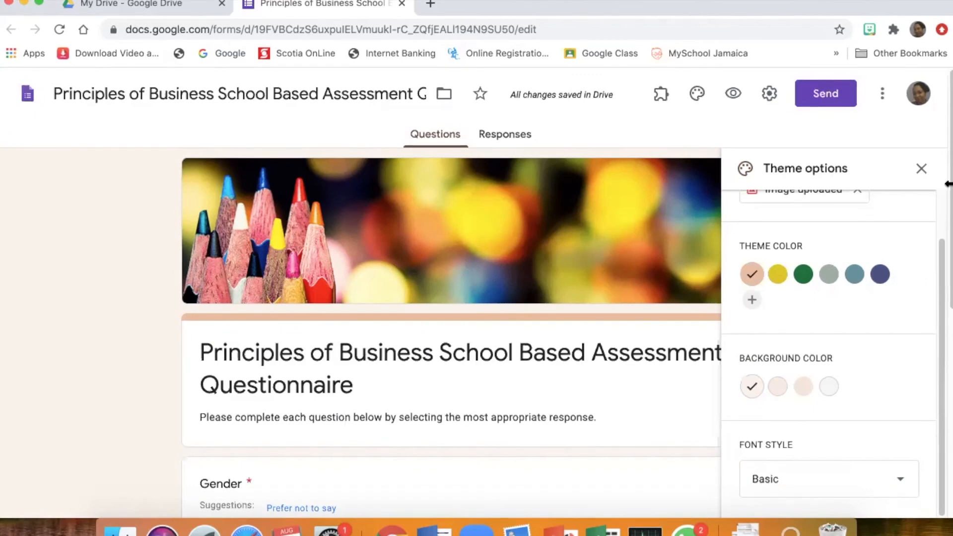
mouse_move(523, 134)
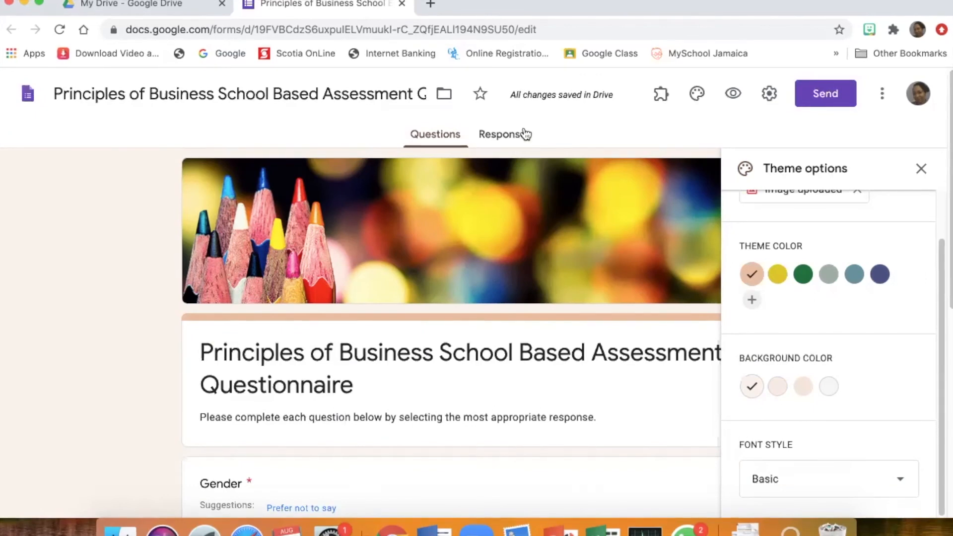
mouse_move(512, 139)
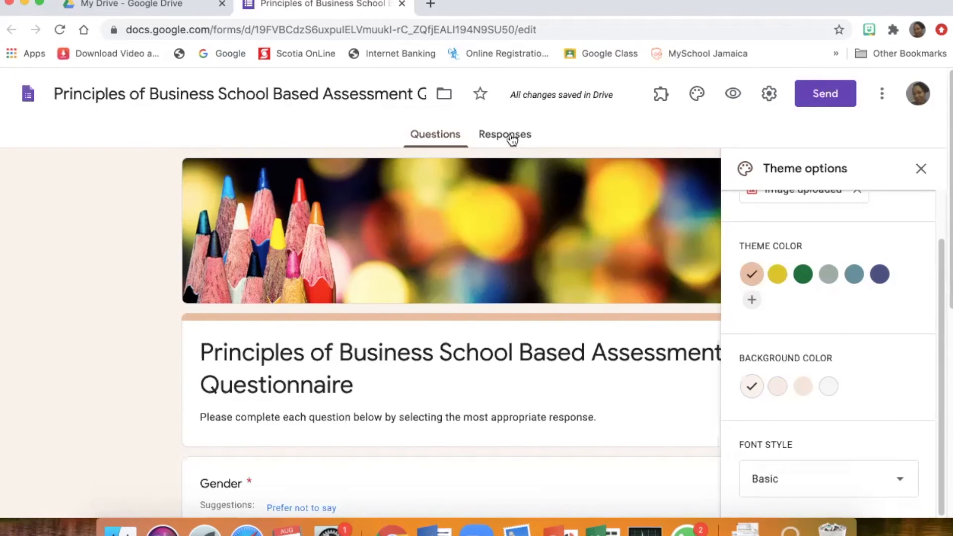
click(505, 134)
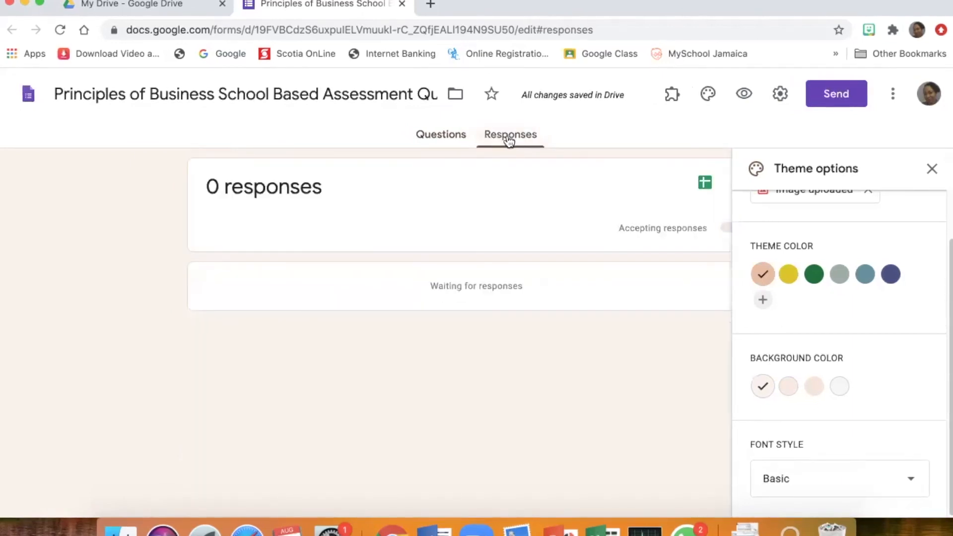
mouse_move(355, 218)
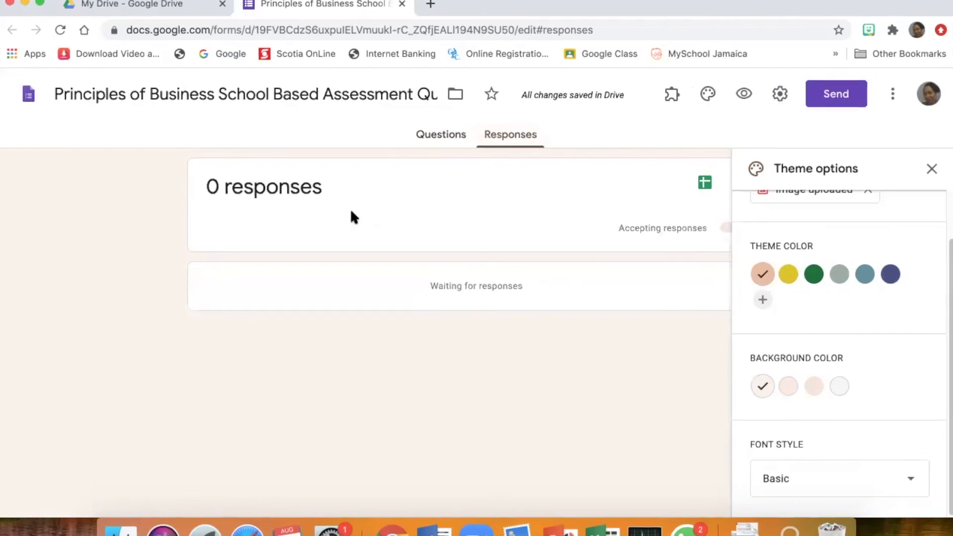
mouse_move(417, 203)
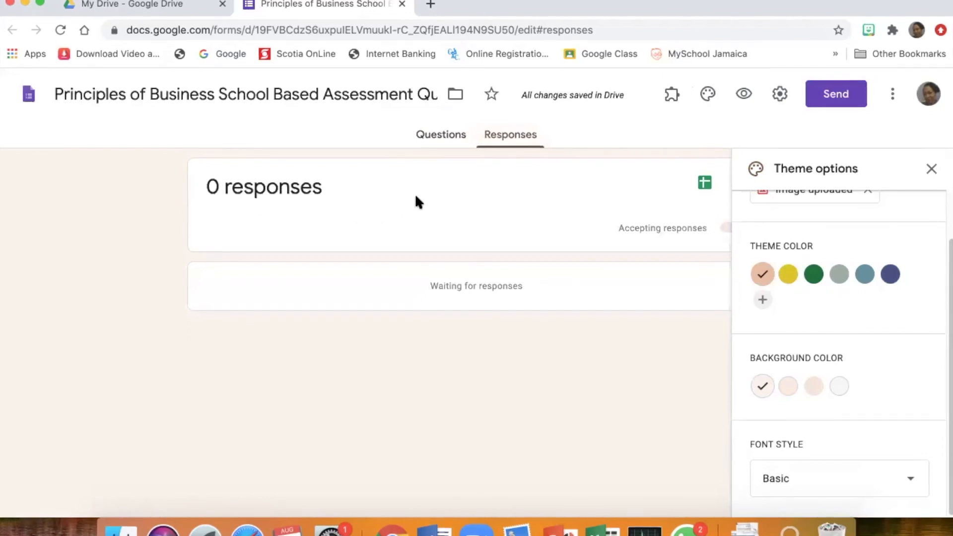
mouse_move(429, 146)
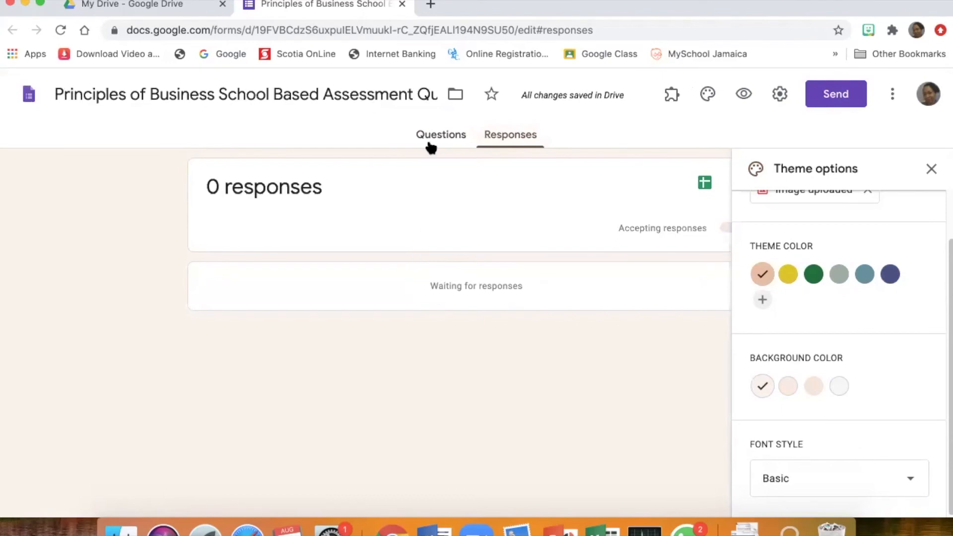
click(441, 134)
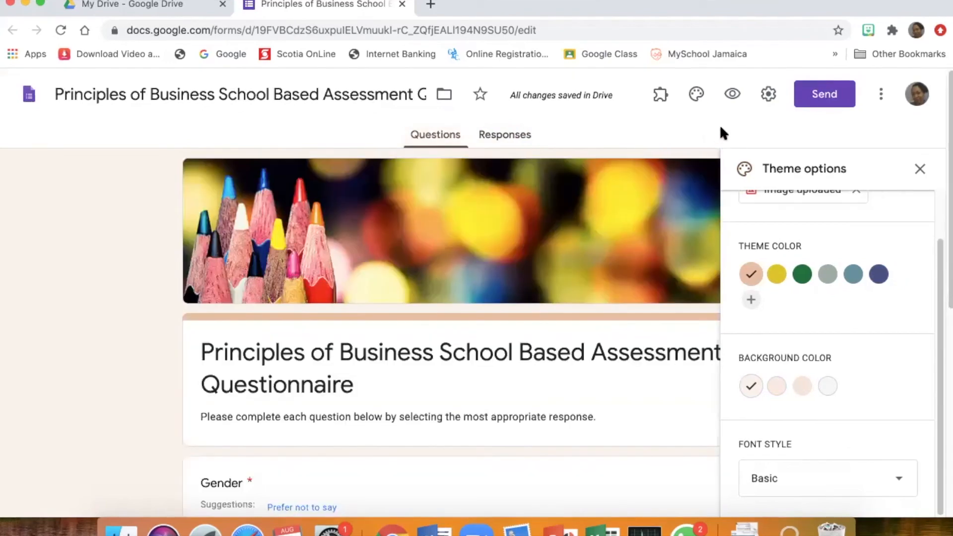
mouse_move(761, 117)
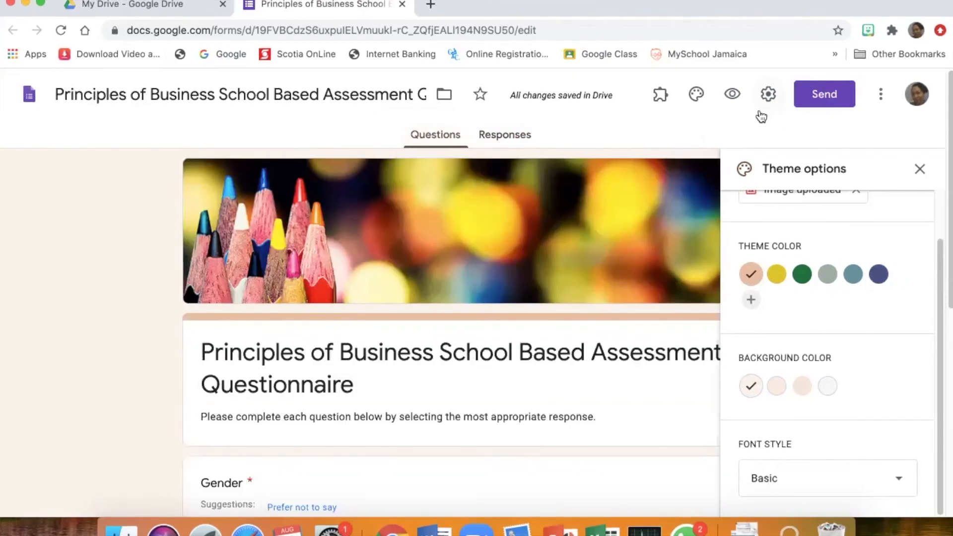
mouse_move(767, 95)
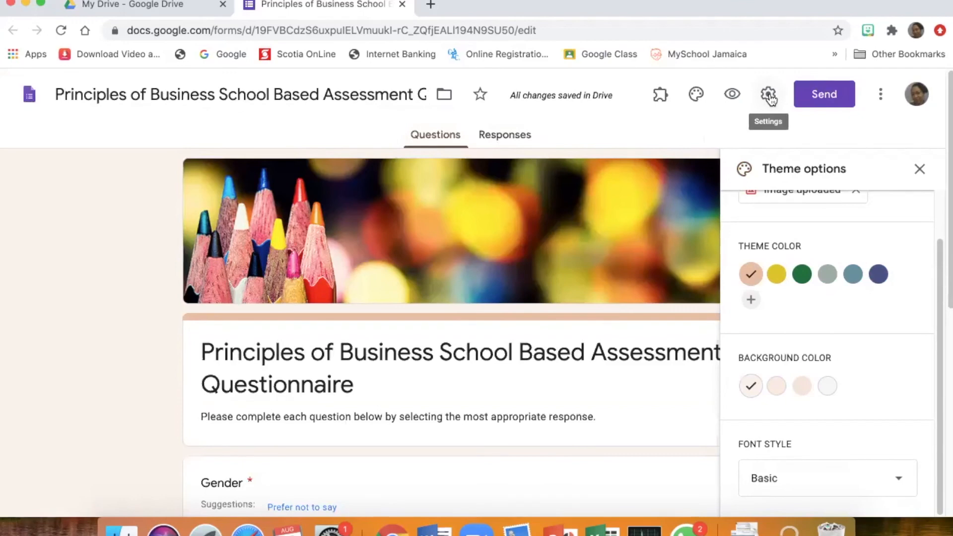
click(768, 94)
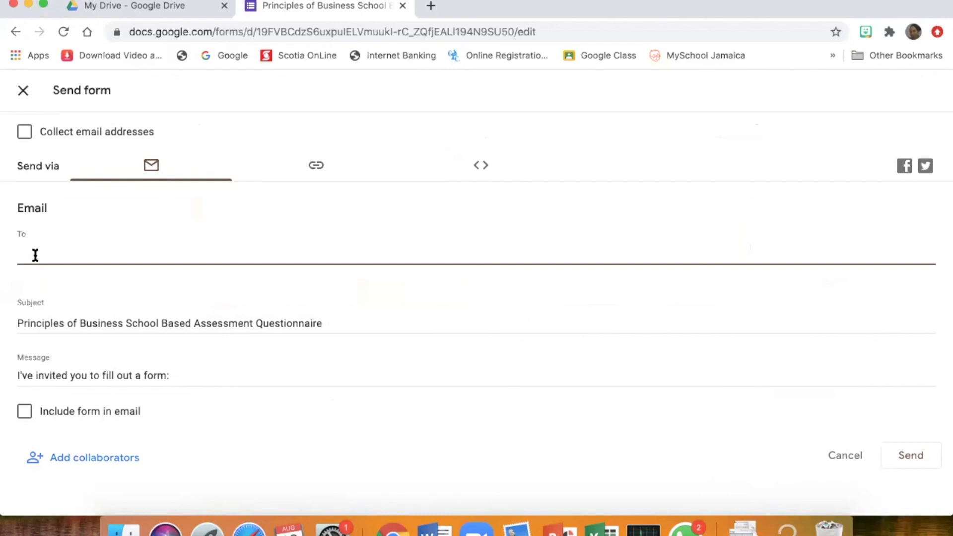
Add the suggested contact matching 'qu' as recipient and send the form by email.
text(qu)
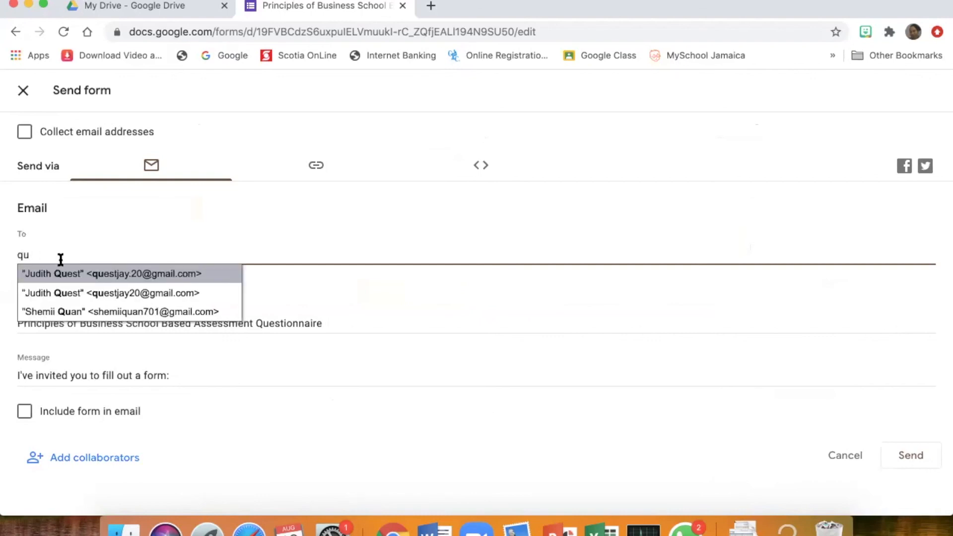
click(111, 273)
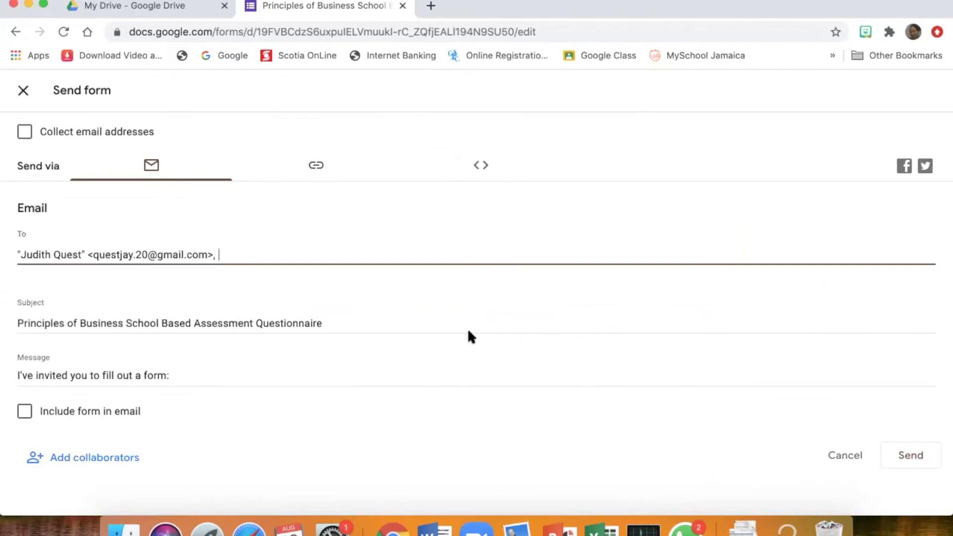
mouse_move(756, 74)
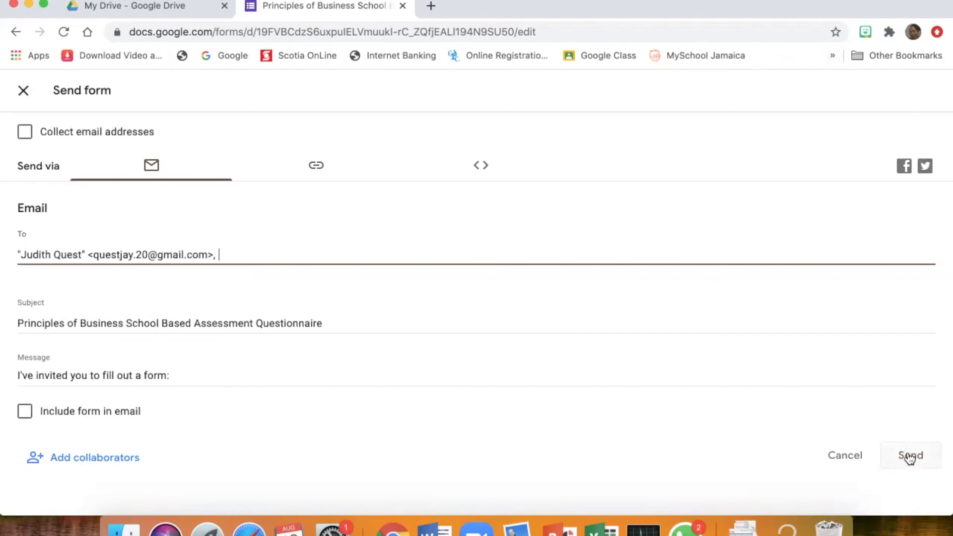
click(910, 456)
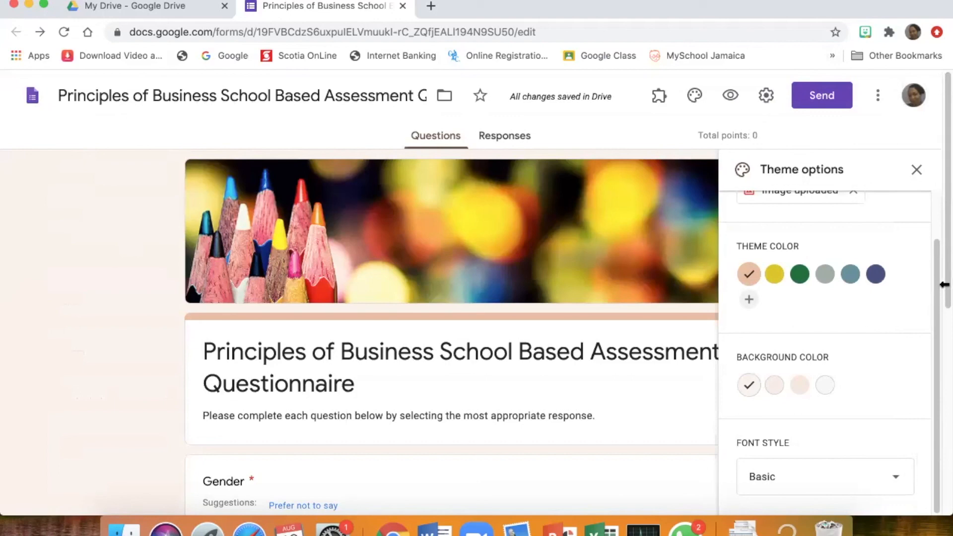
scroll(up, 3)
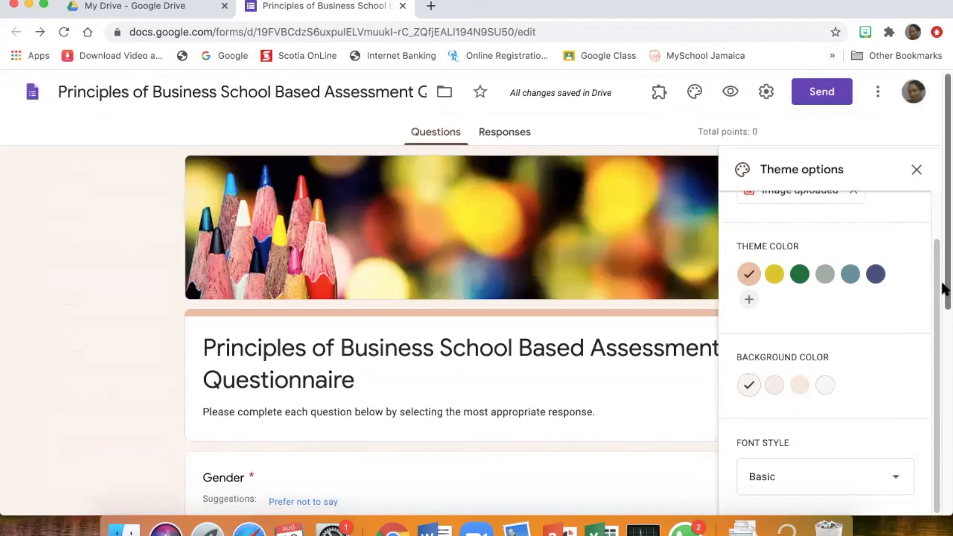
scroll(down, 3)
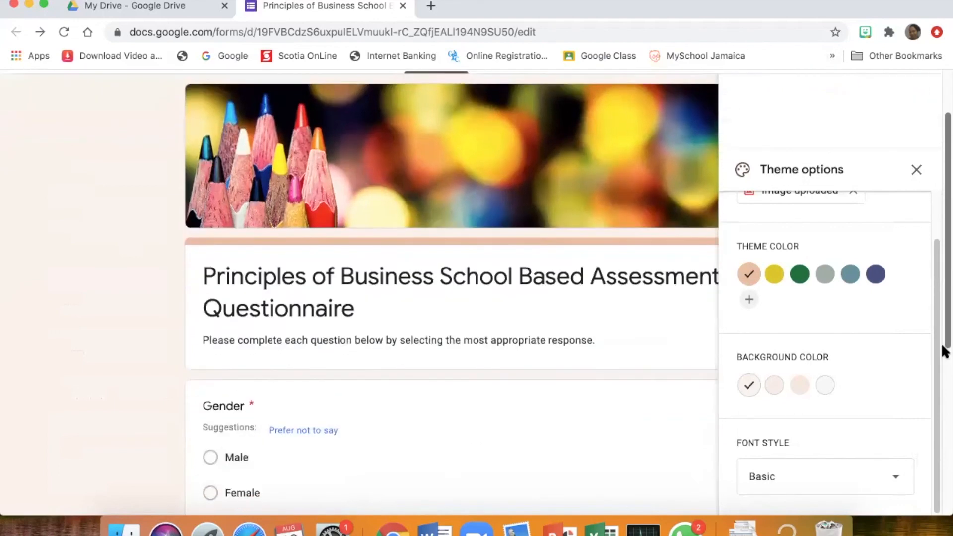
scroll(up, 3)
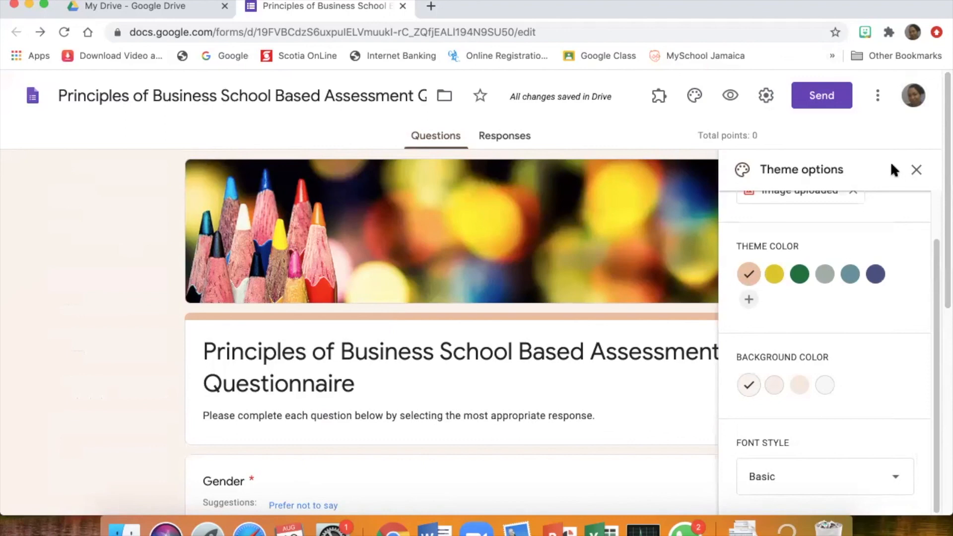
mouse_move(820, 95)
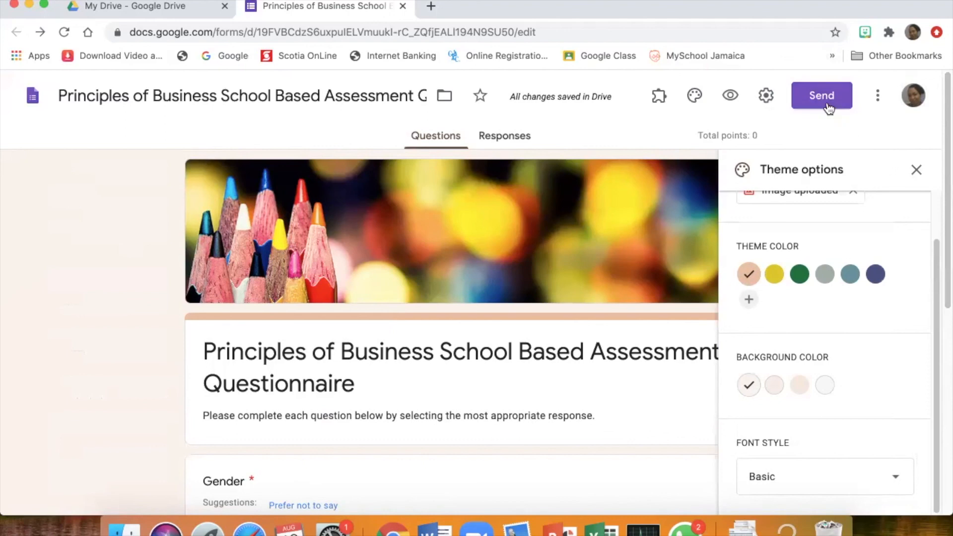
mouse_move(600, 39)
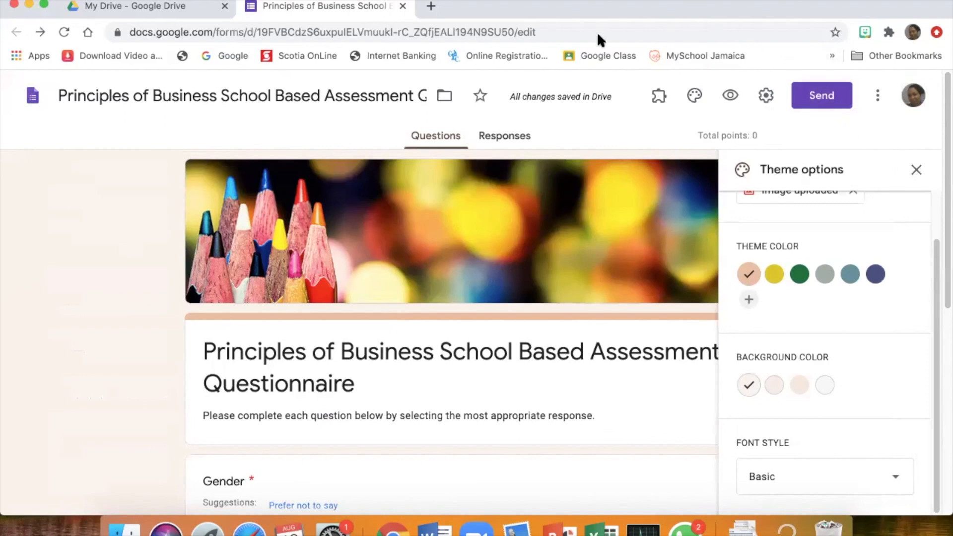